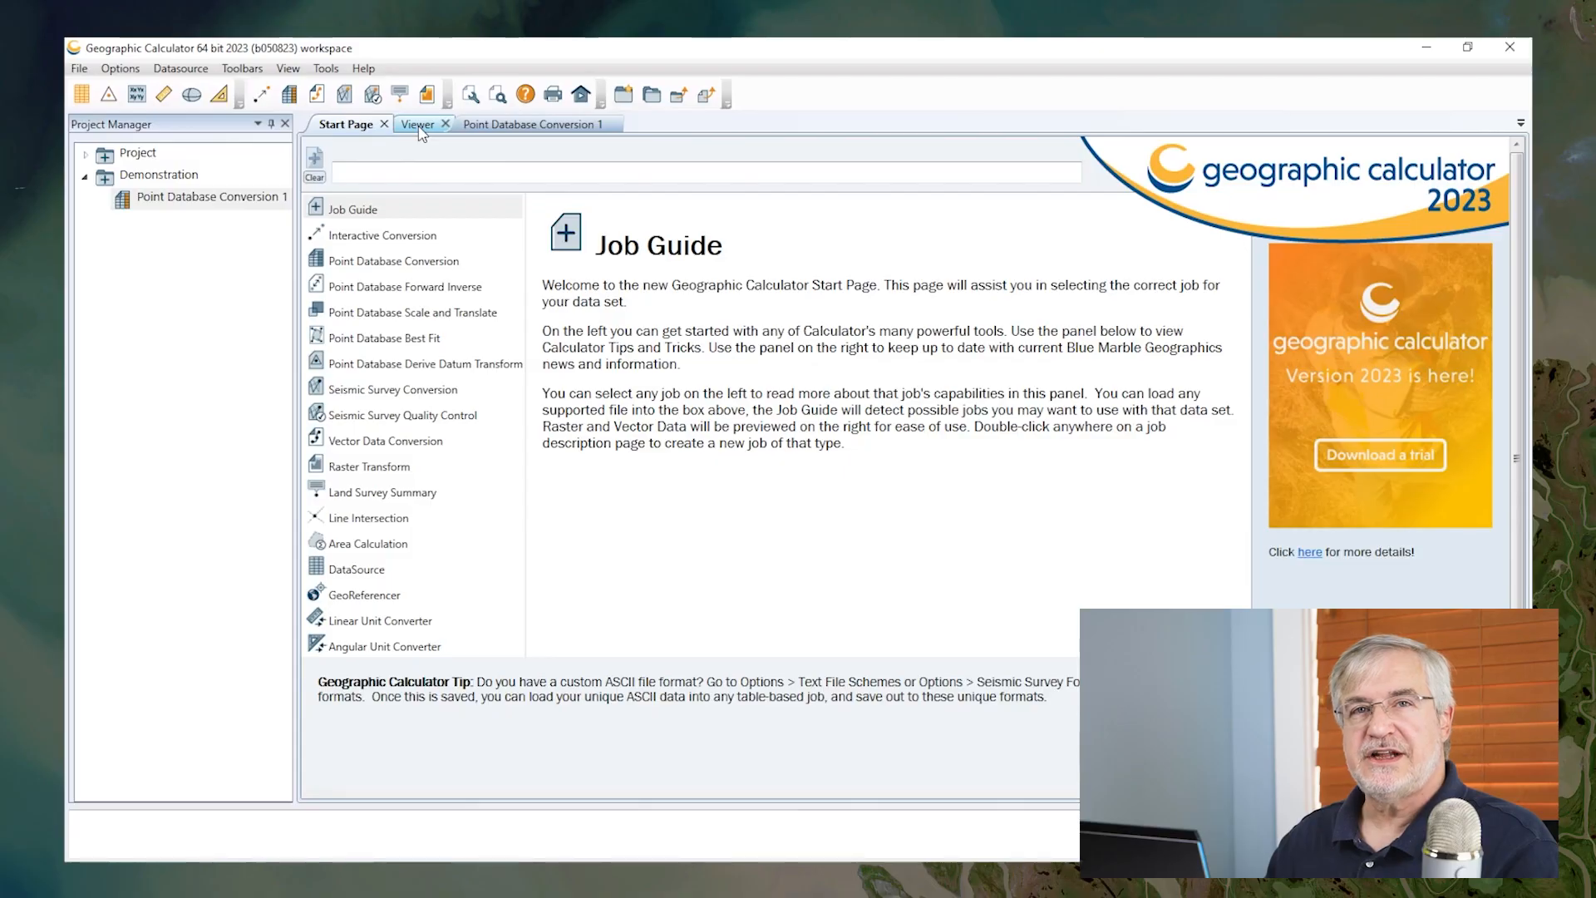
# Display the Maine.tab map with the Launches layer in the Viewer.
pyautogui.click(416, 123)
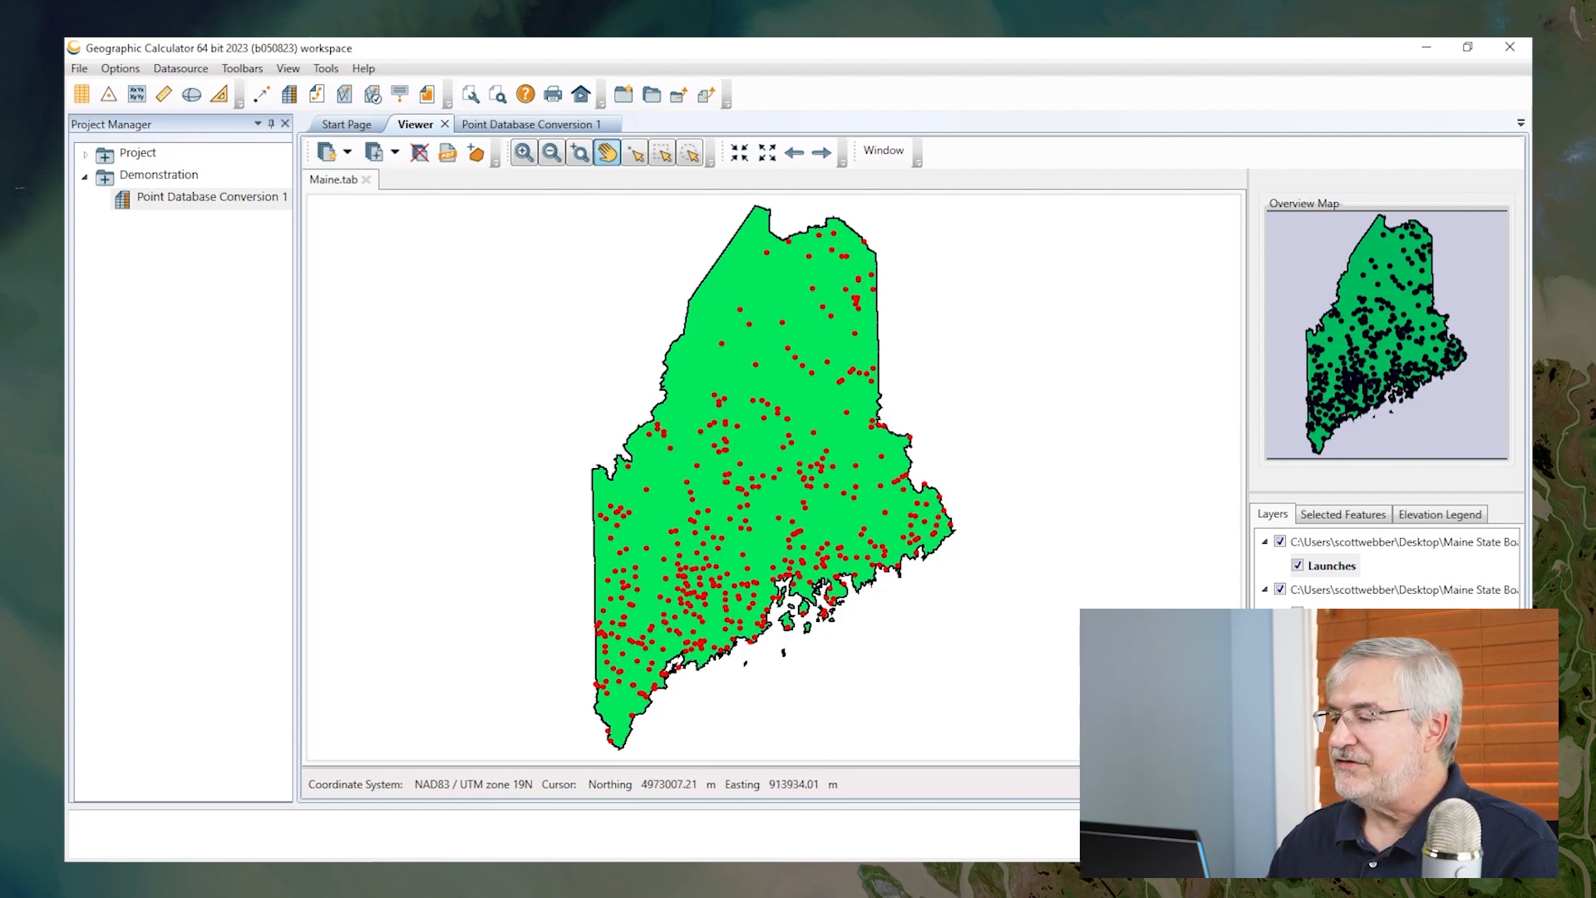
# Review the Point Database Conversion 1 job: input file, NAD83 source, NAD83(2011) UTM 19N target.
pyautogui.click(1297, 565)
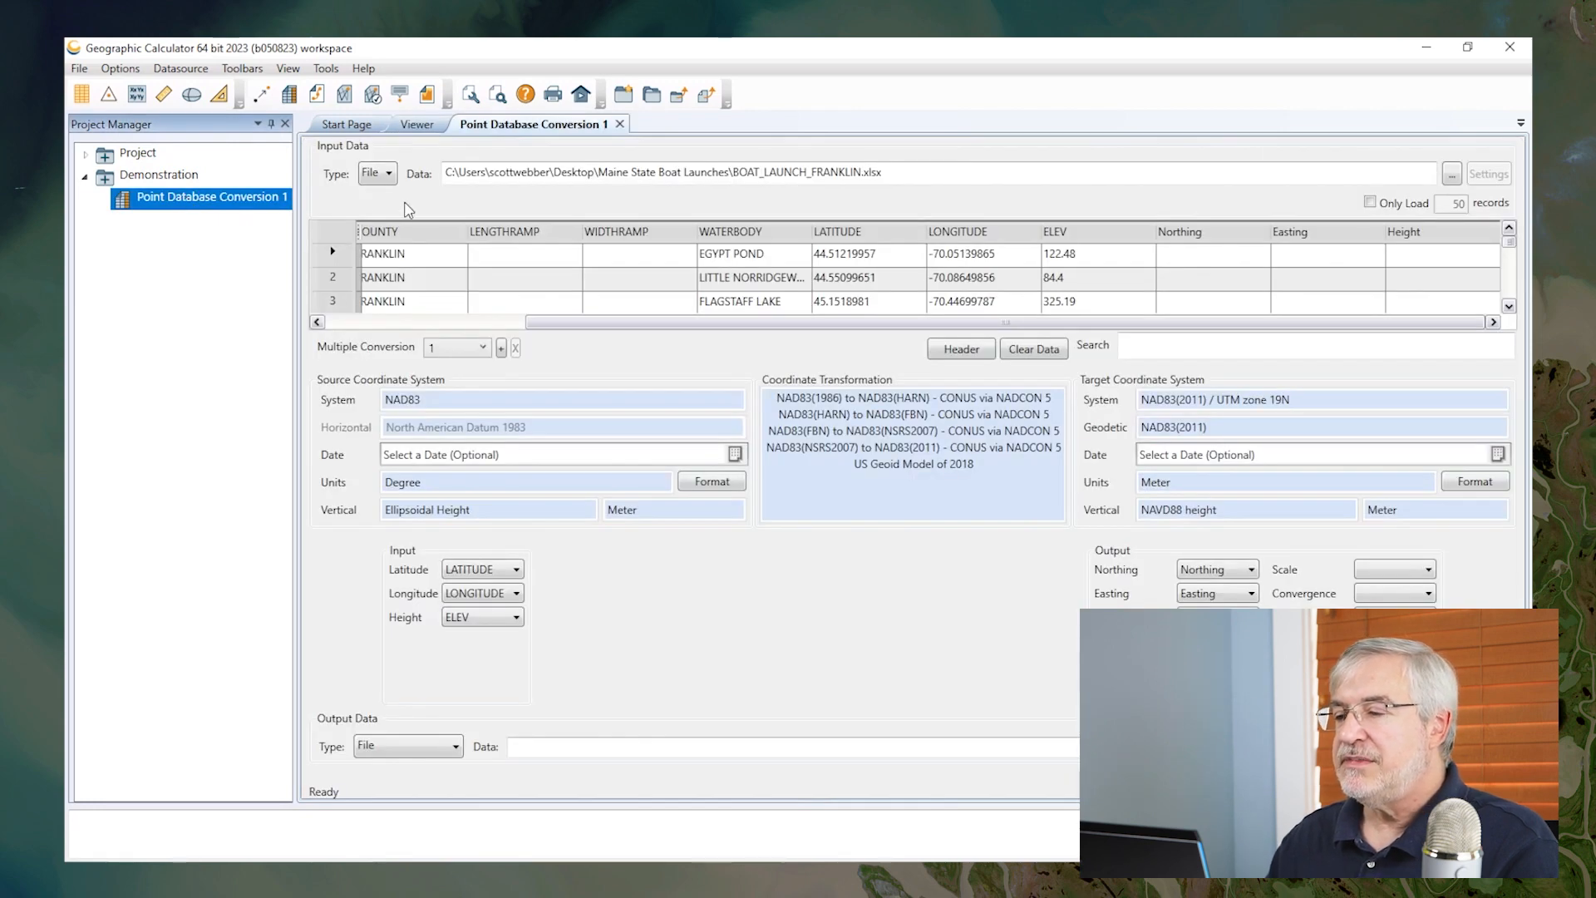
pyautogui.moveTo(888, 260)
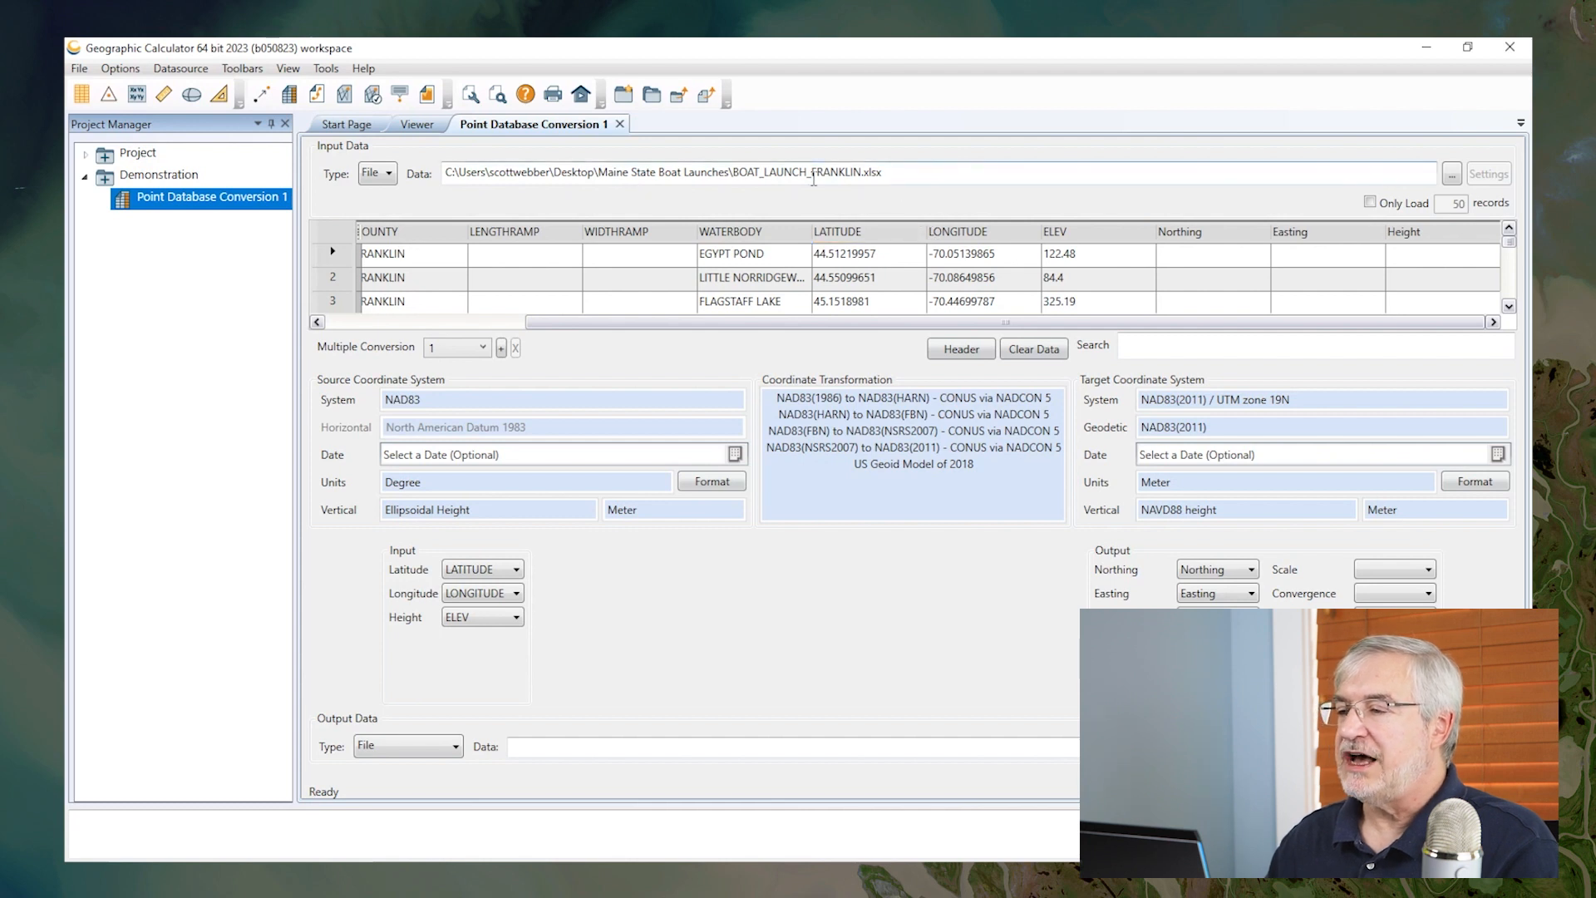
pyautogui.moveTo(838, 209)
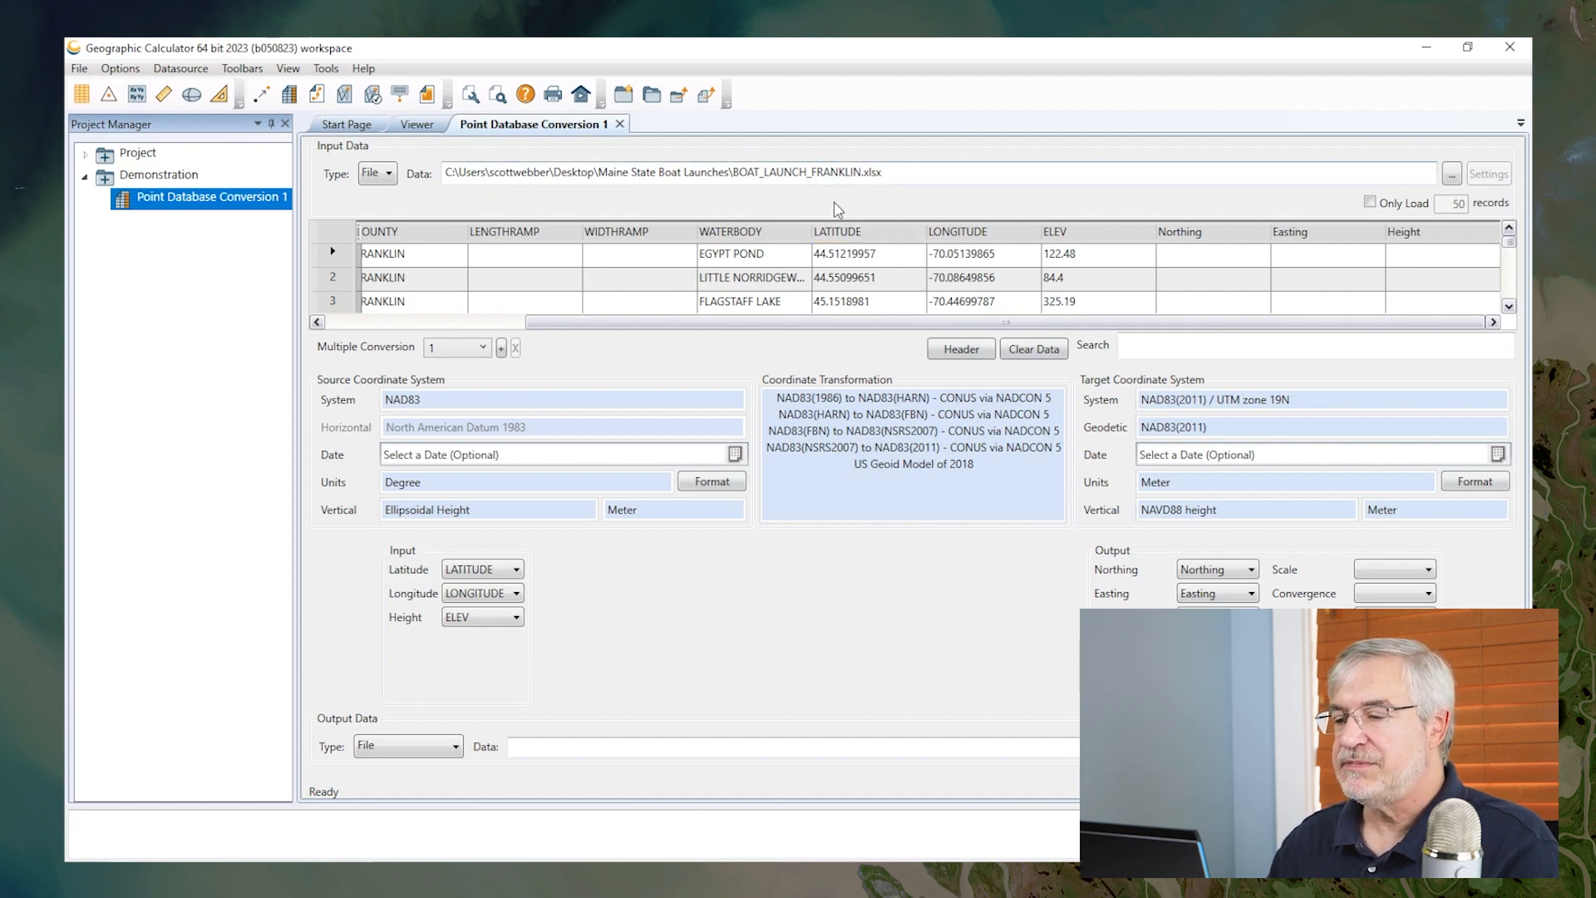
pyautogui.moveTo(788, 537)
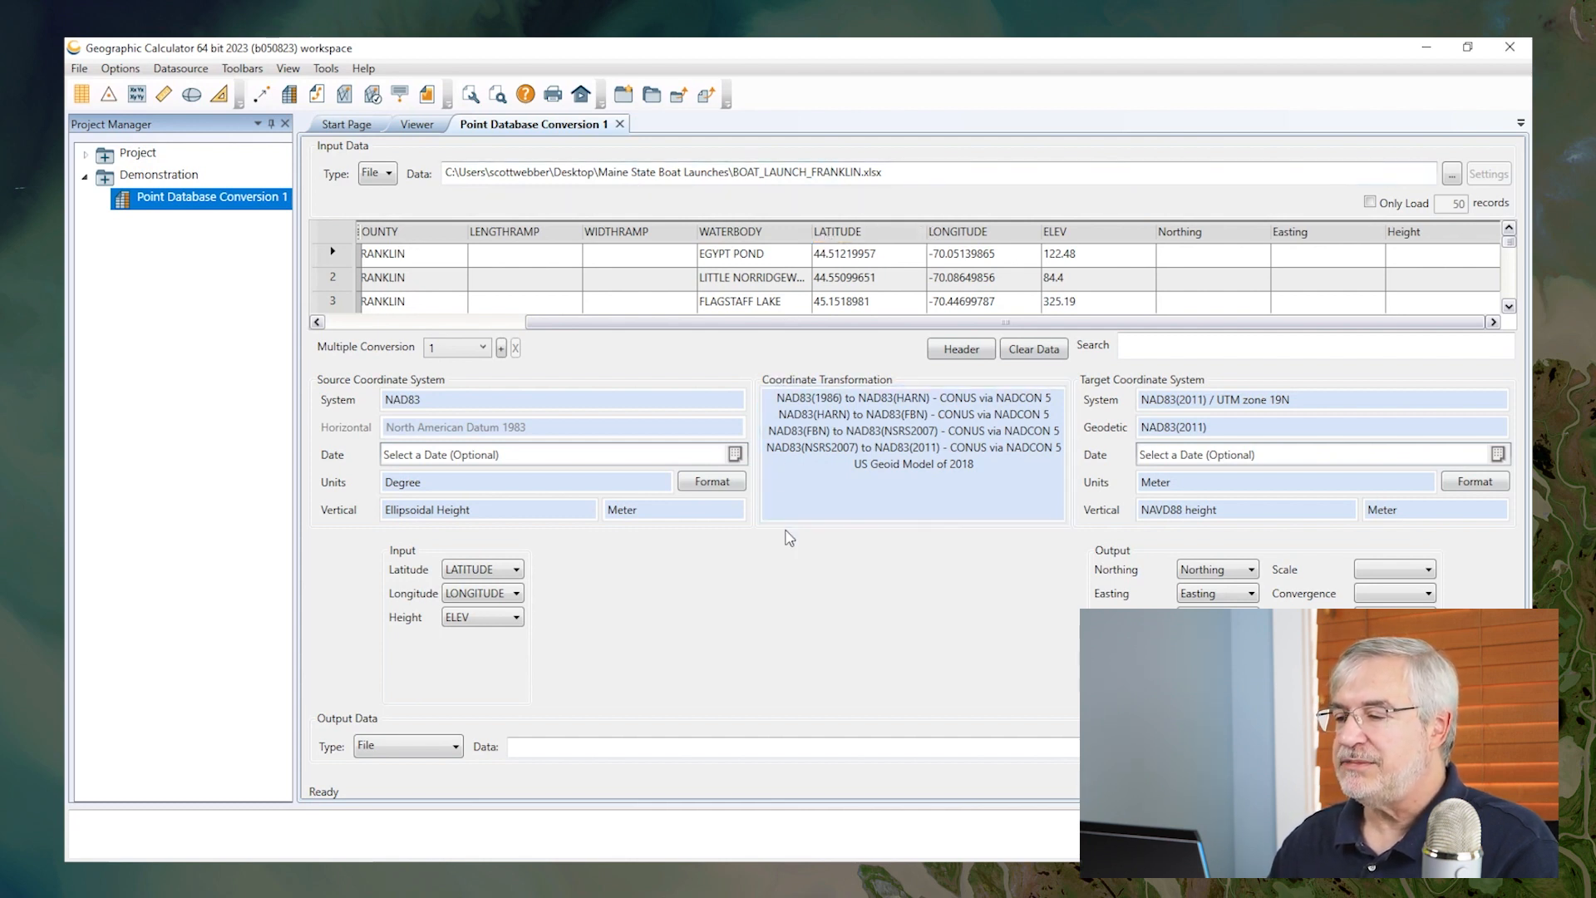
pyautogui.moveTo(760, 587)
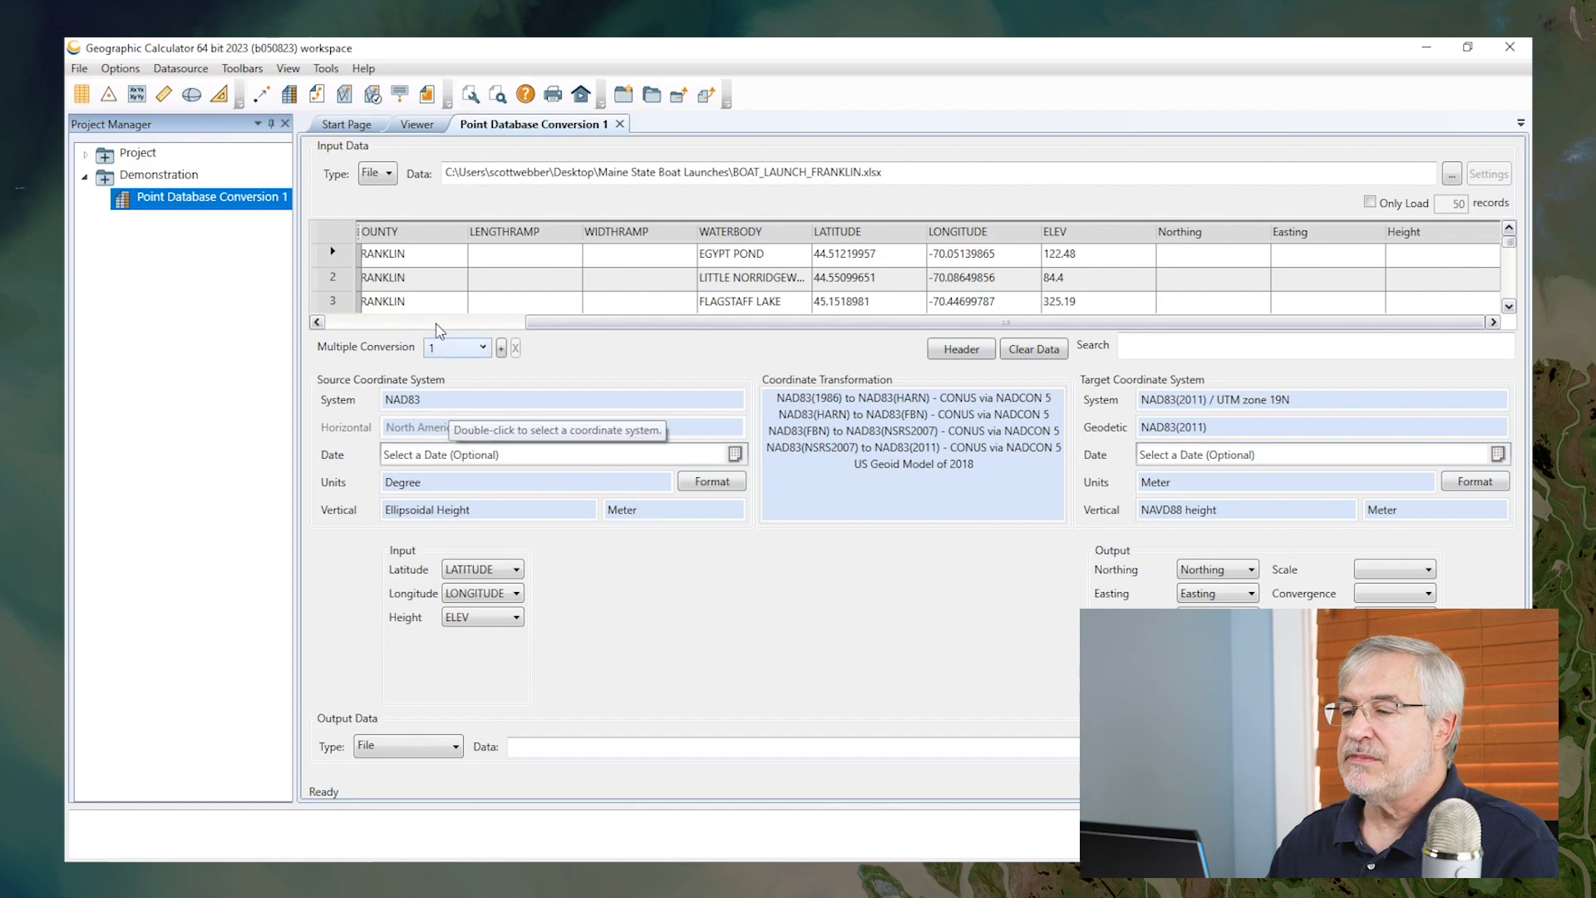
pyautogui.moveTo(860, 249)
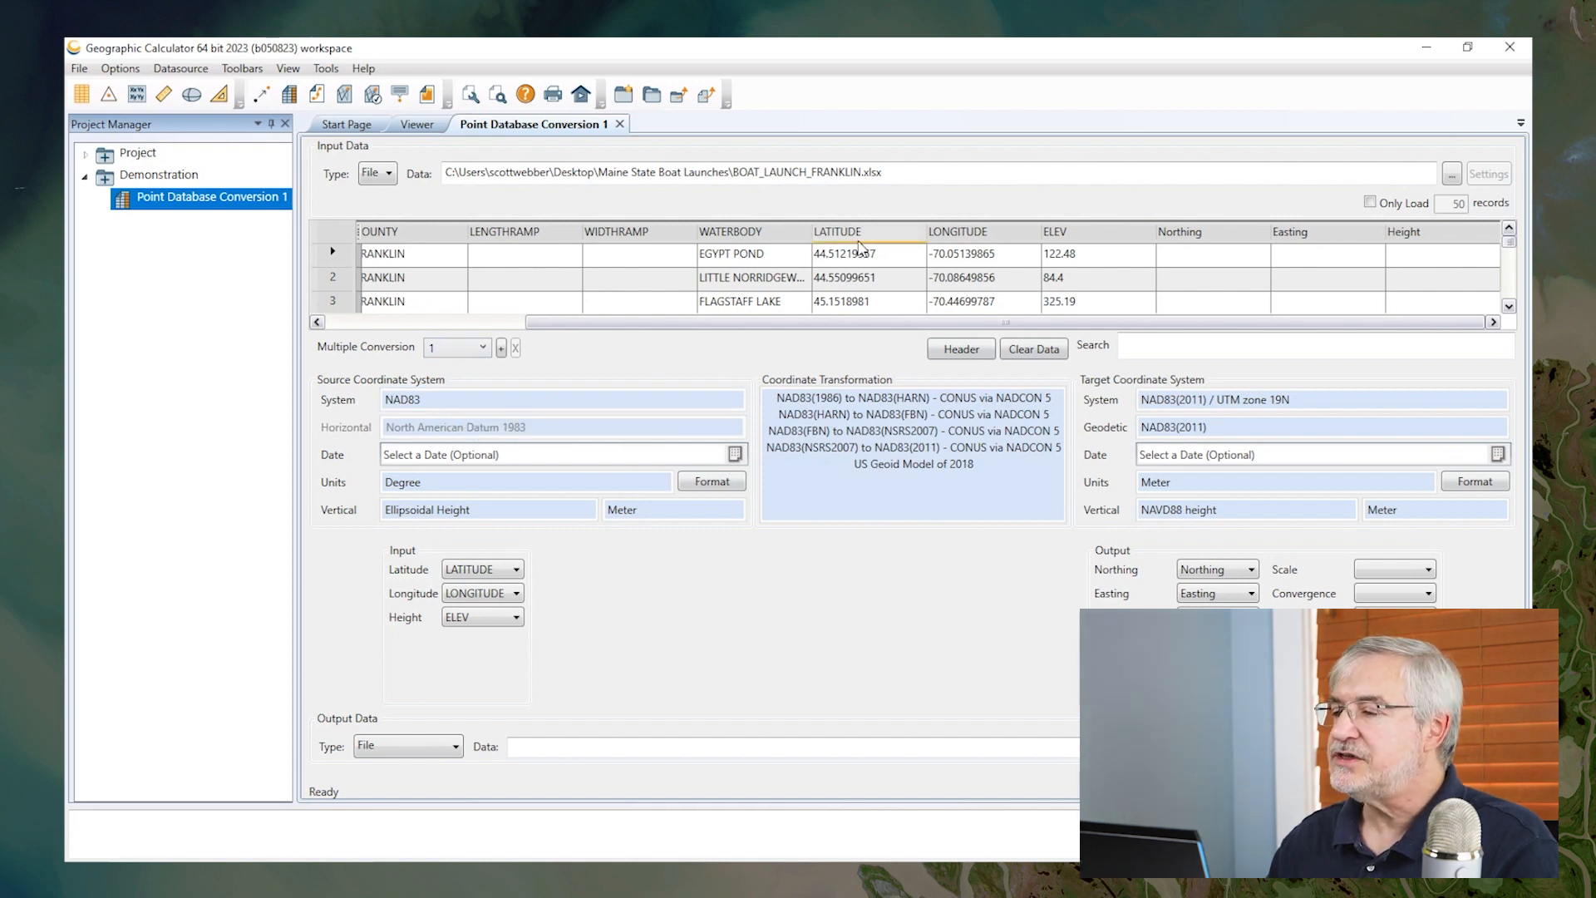
pyautogui.moveTo(1096, 251)
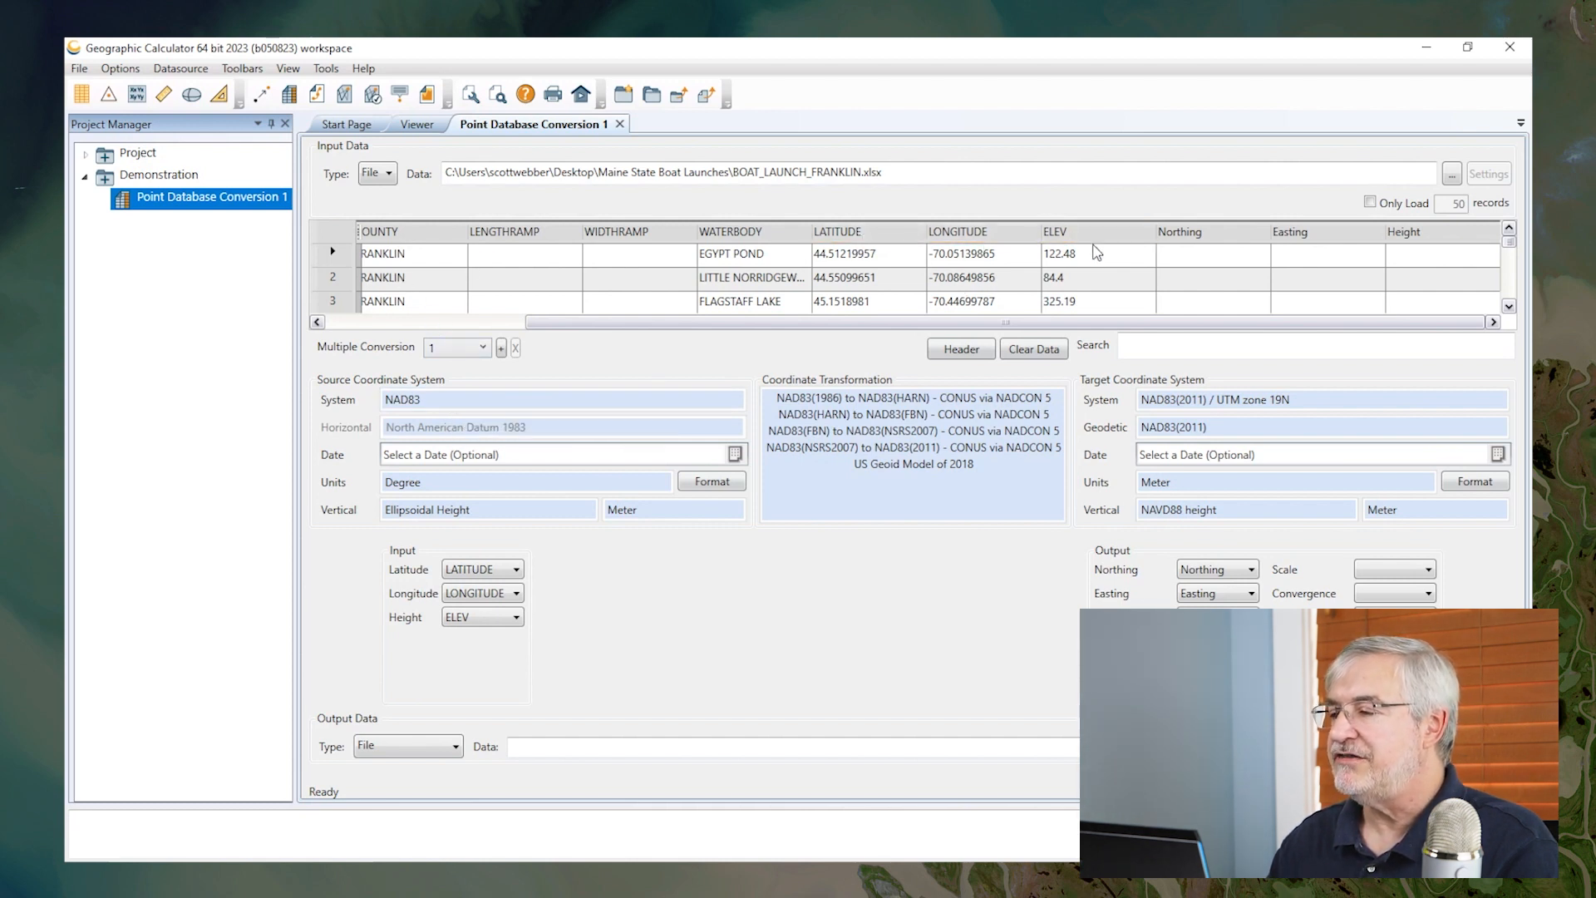
pyautogui.moveTo(1064, 340)
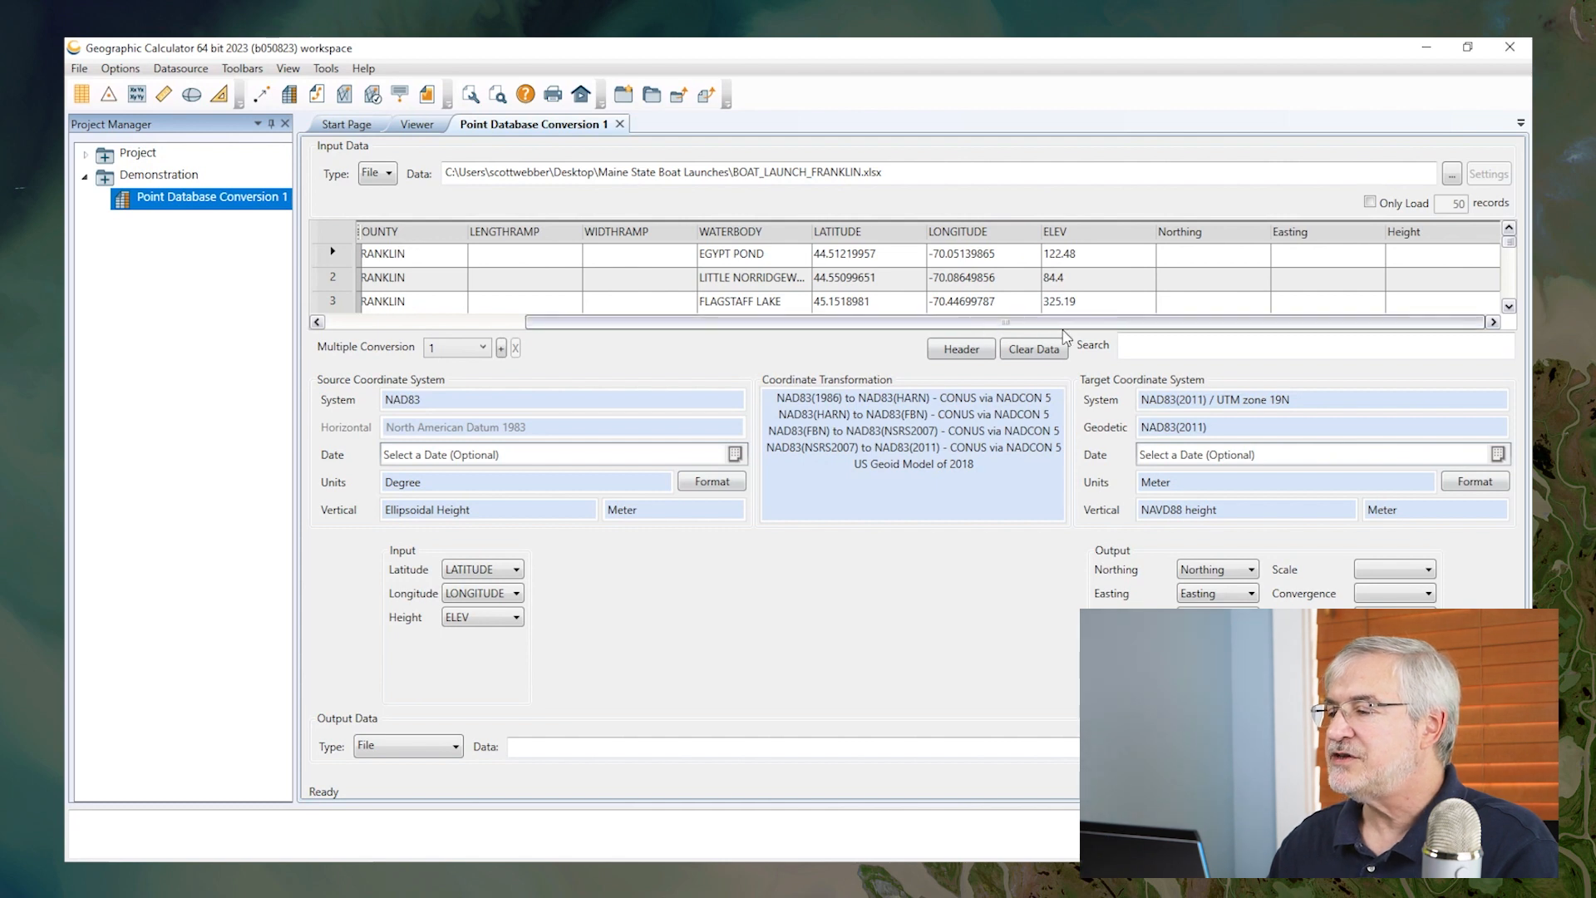
pyautogui.moveTo(1349, 268)
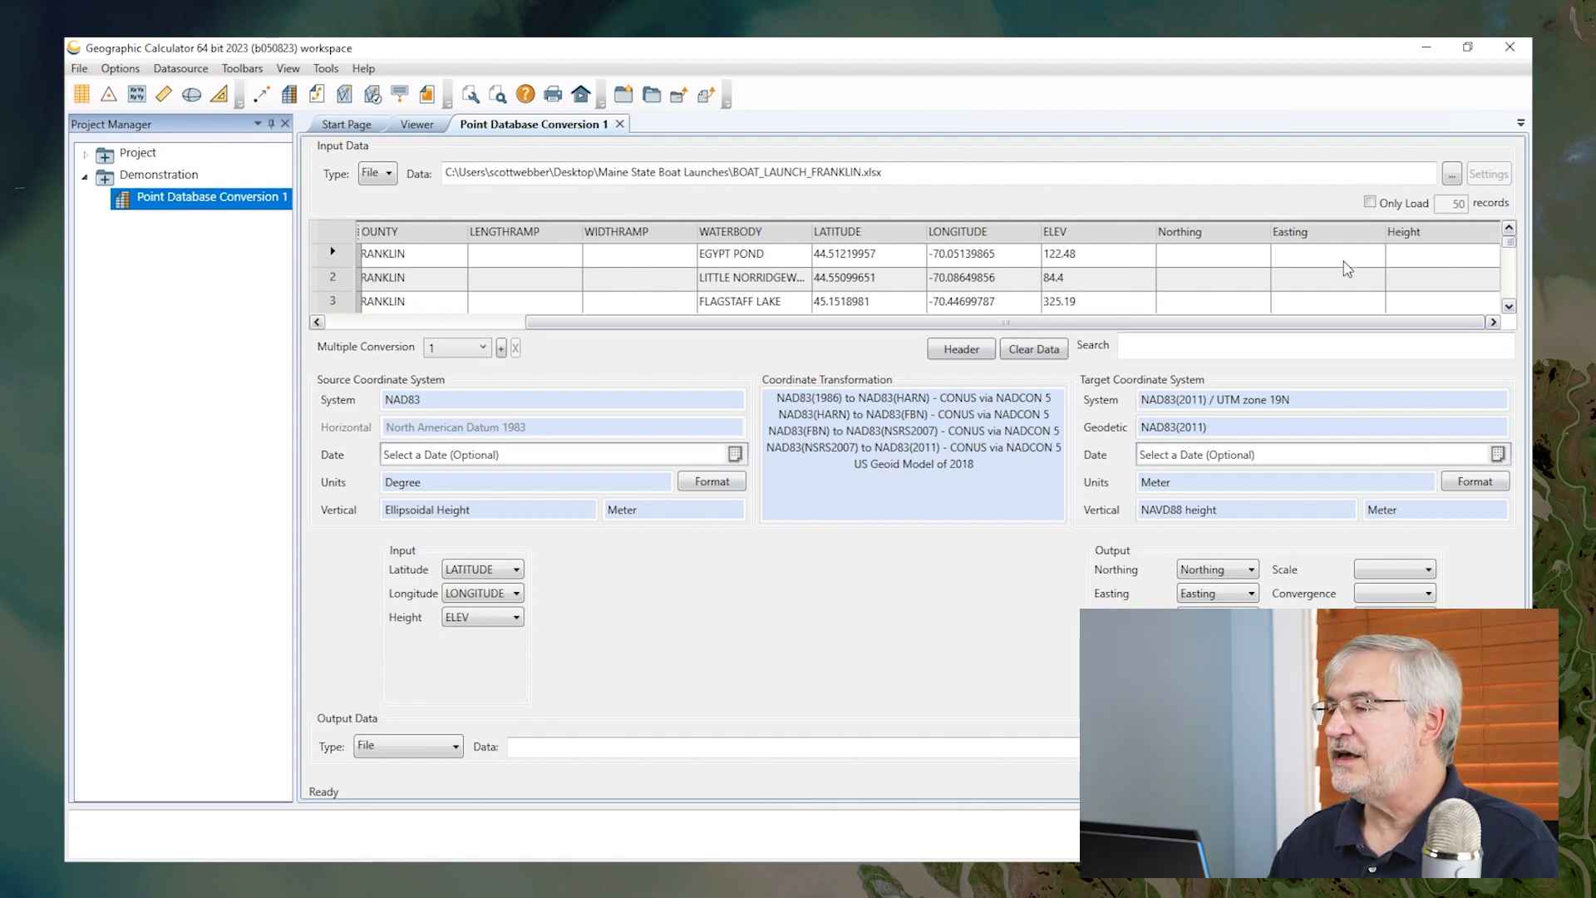
pyautogui.moveTo(406, 384)
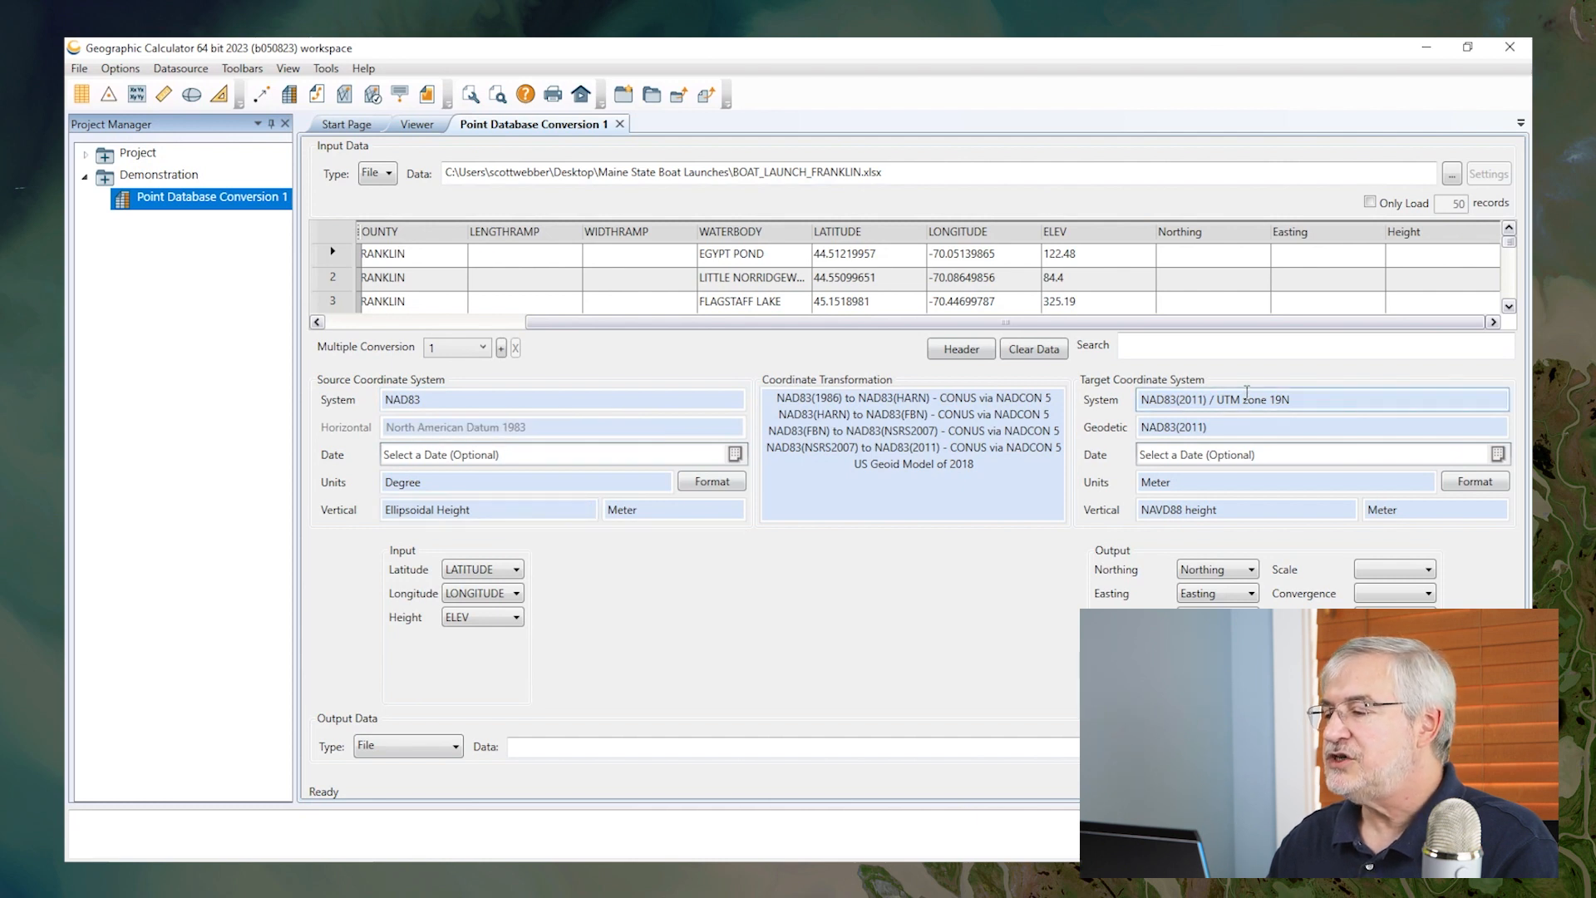
pyautogui.moveTo(1252, 397)
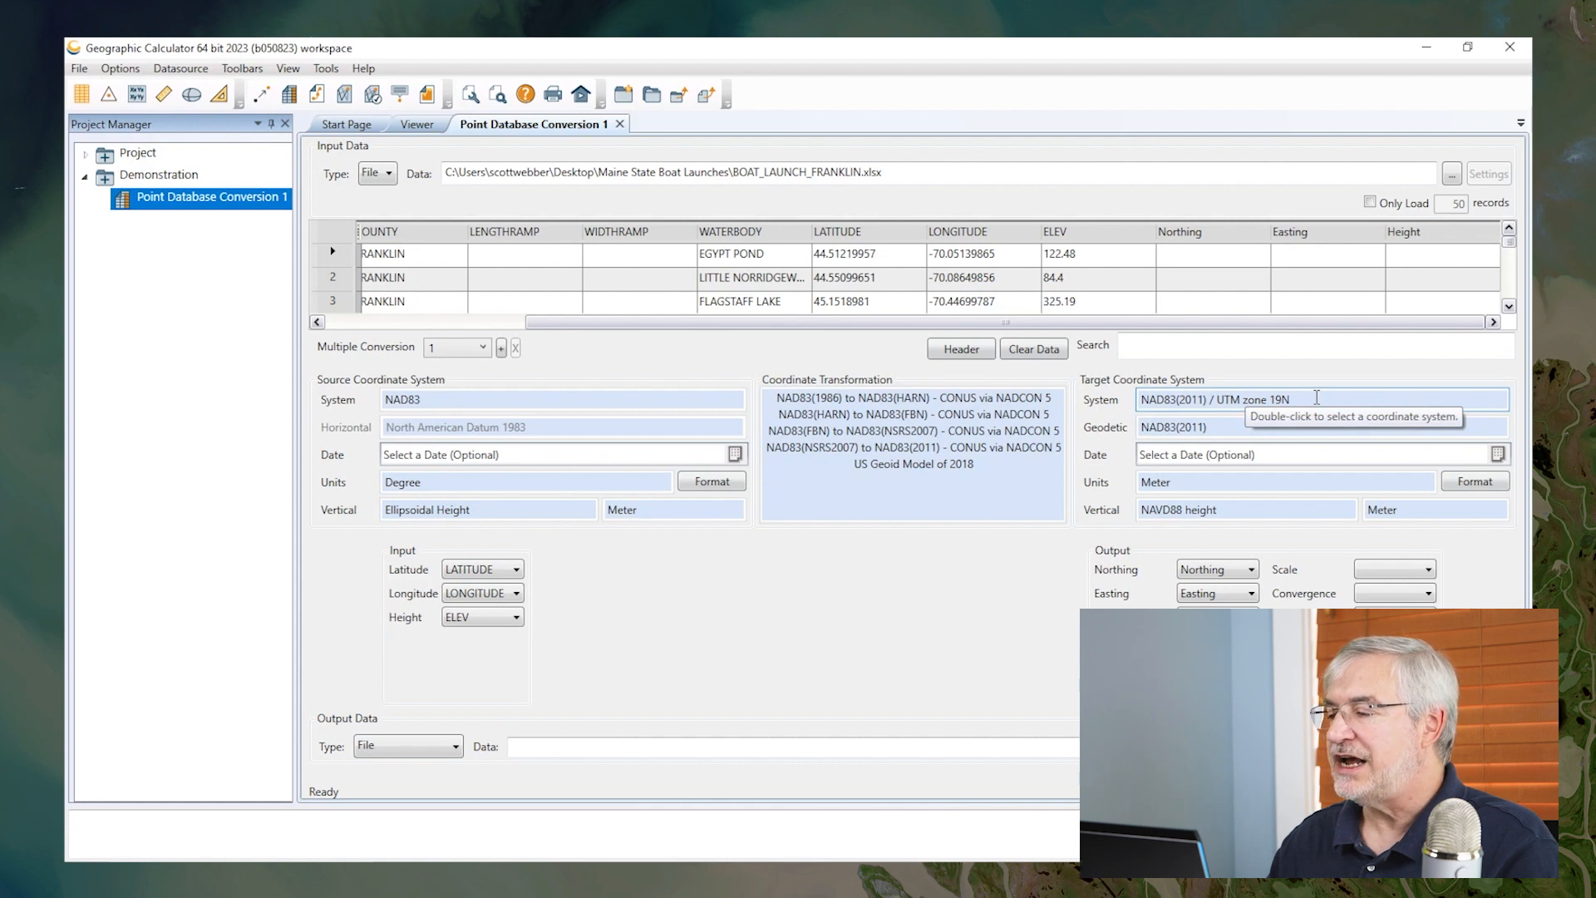
pyautogui.moveTo(1246, 509)
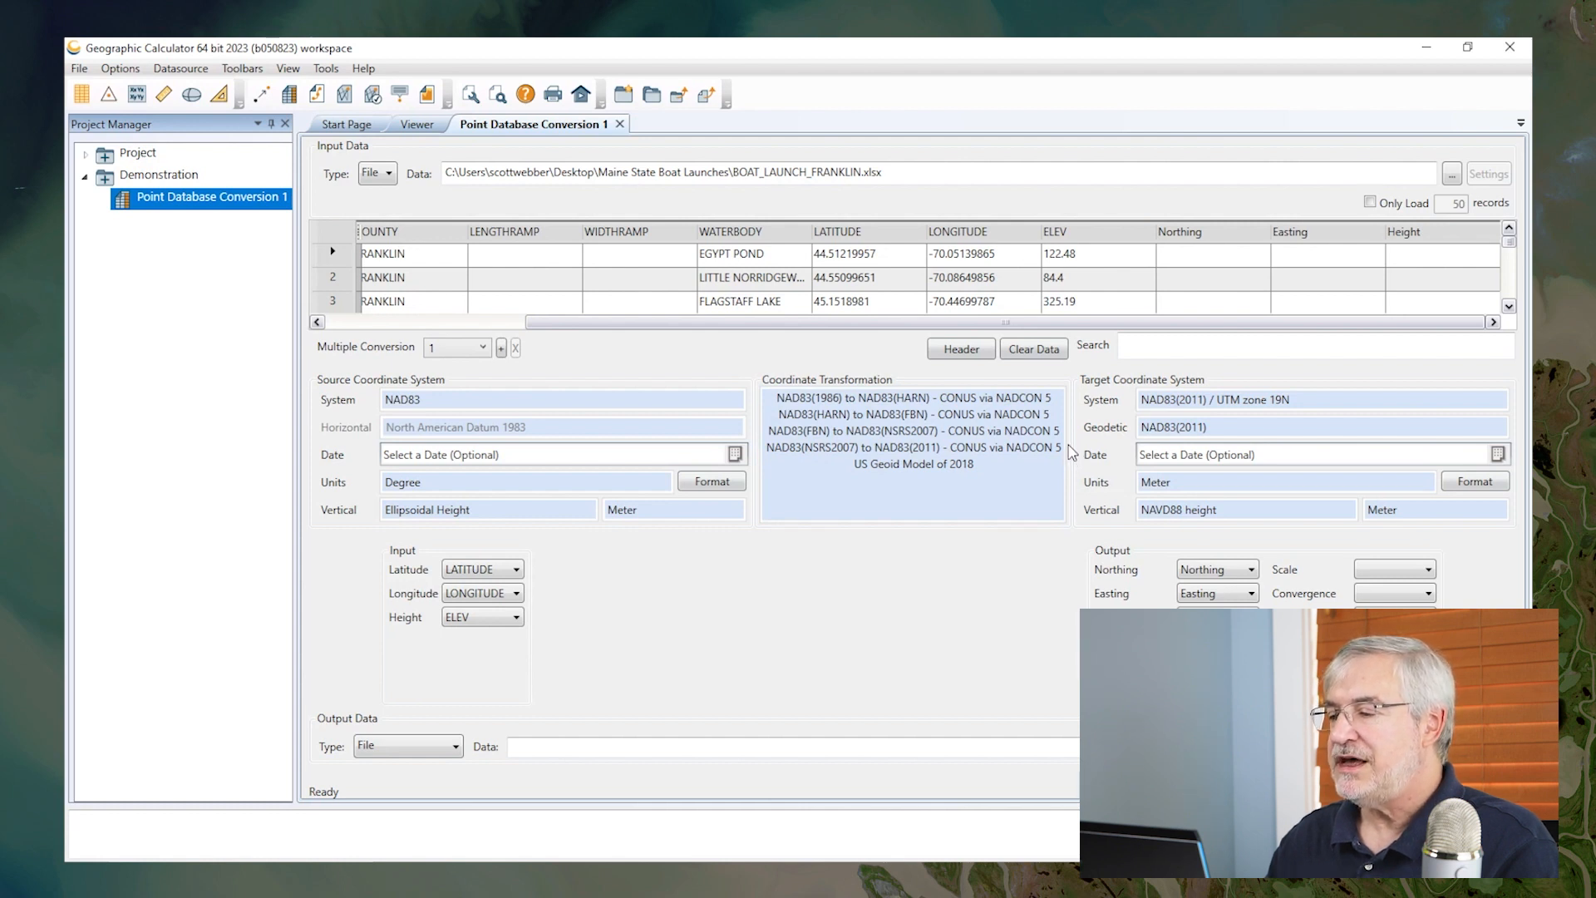
pyautogui.moveTo(999, 469)
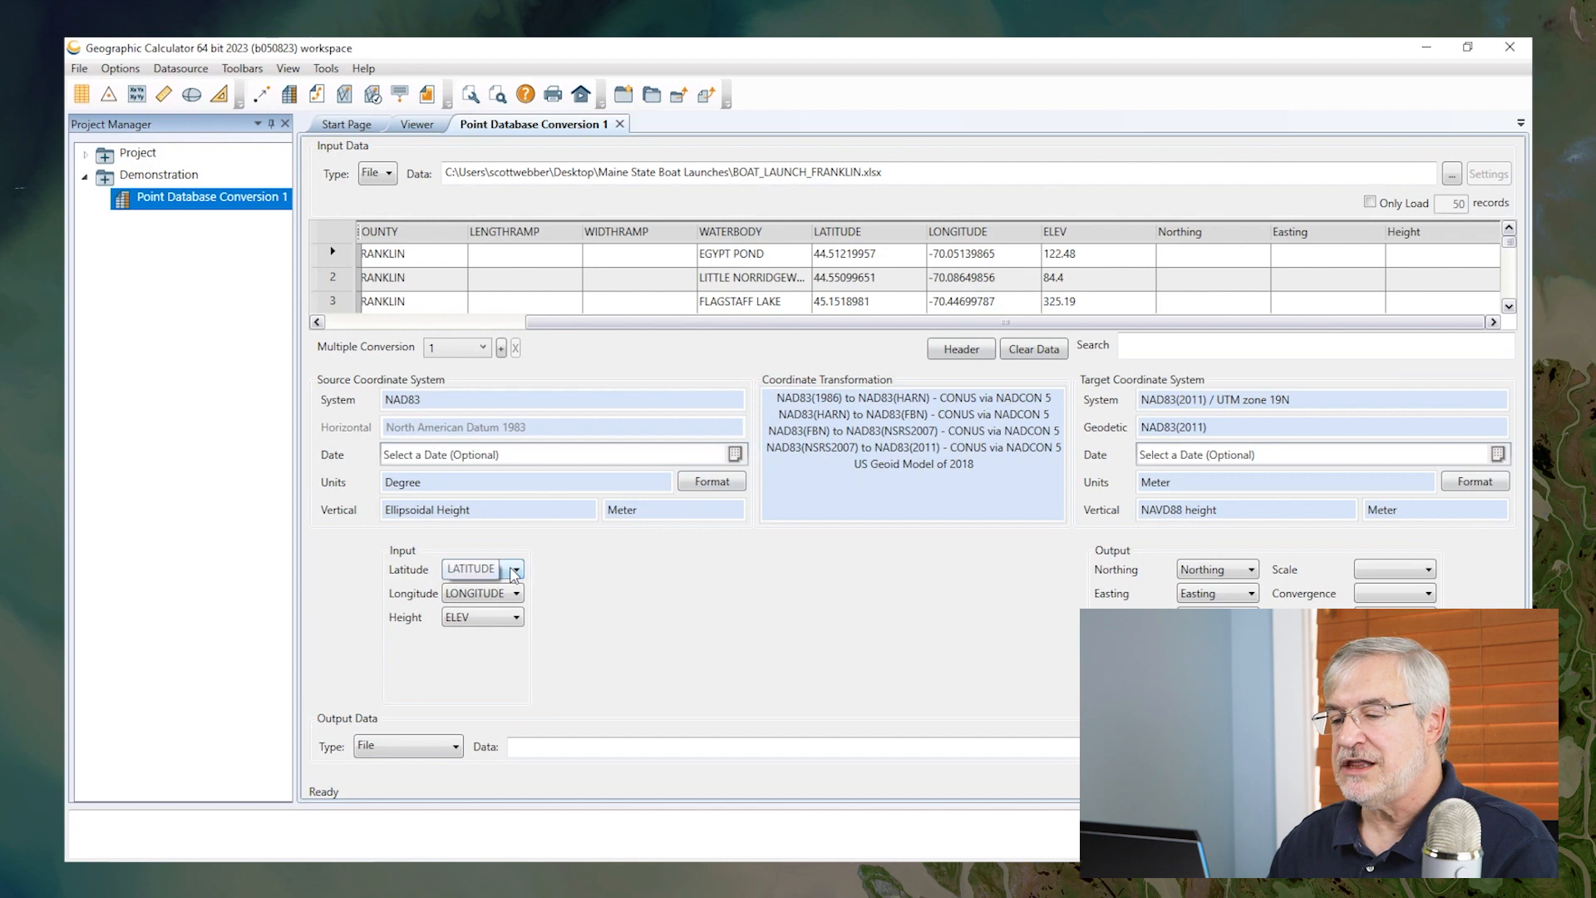
pyautogui.moveTo(482, 617)
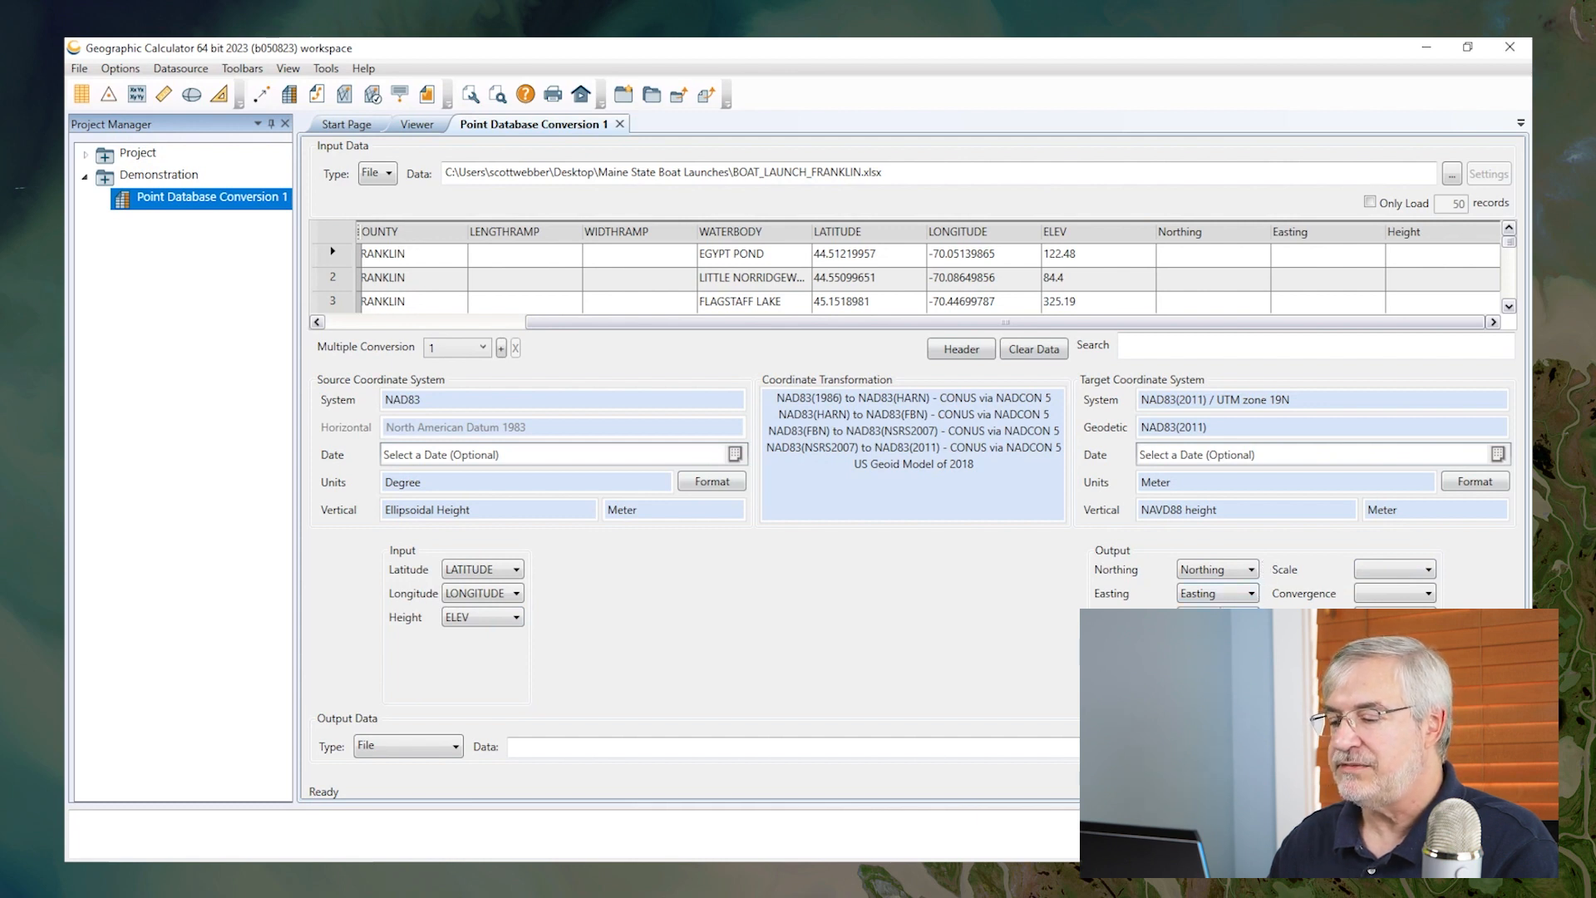
pyautogui.moveTo(882, 609)
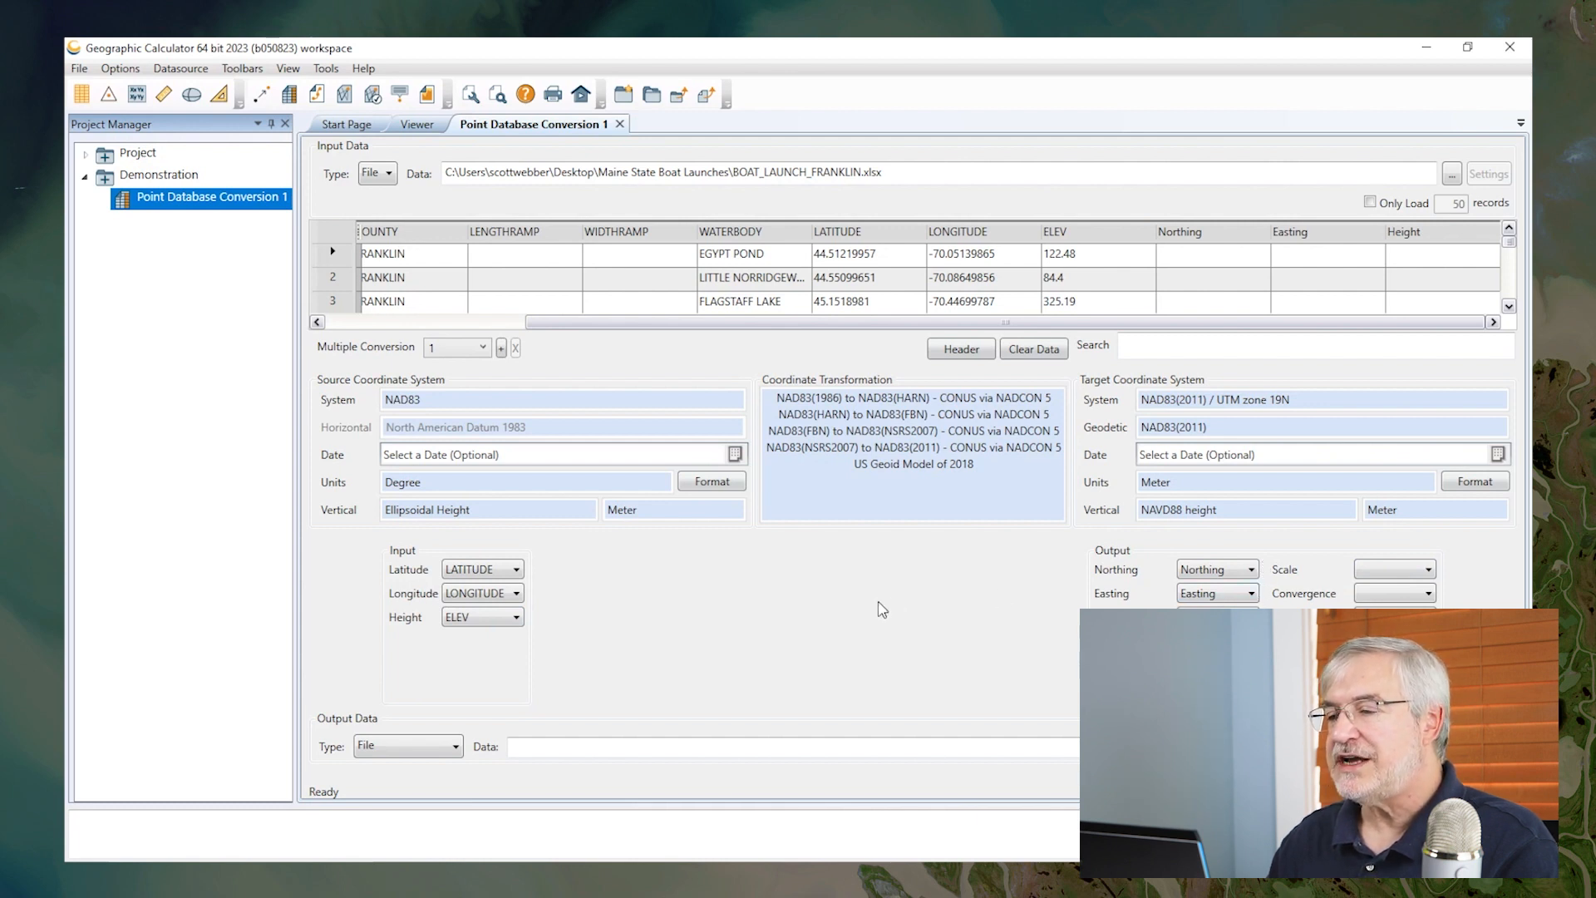
pyautogui.moveTo(888, 612)
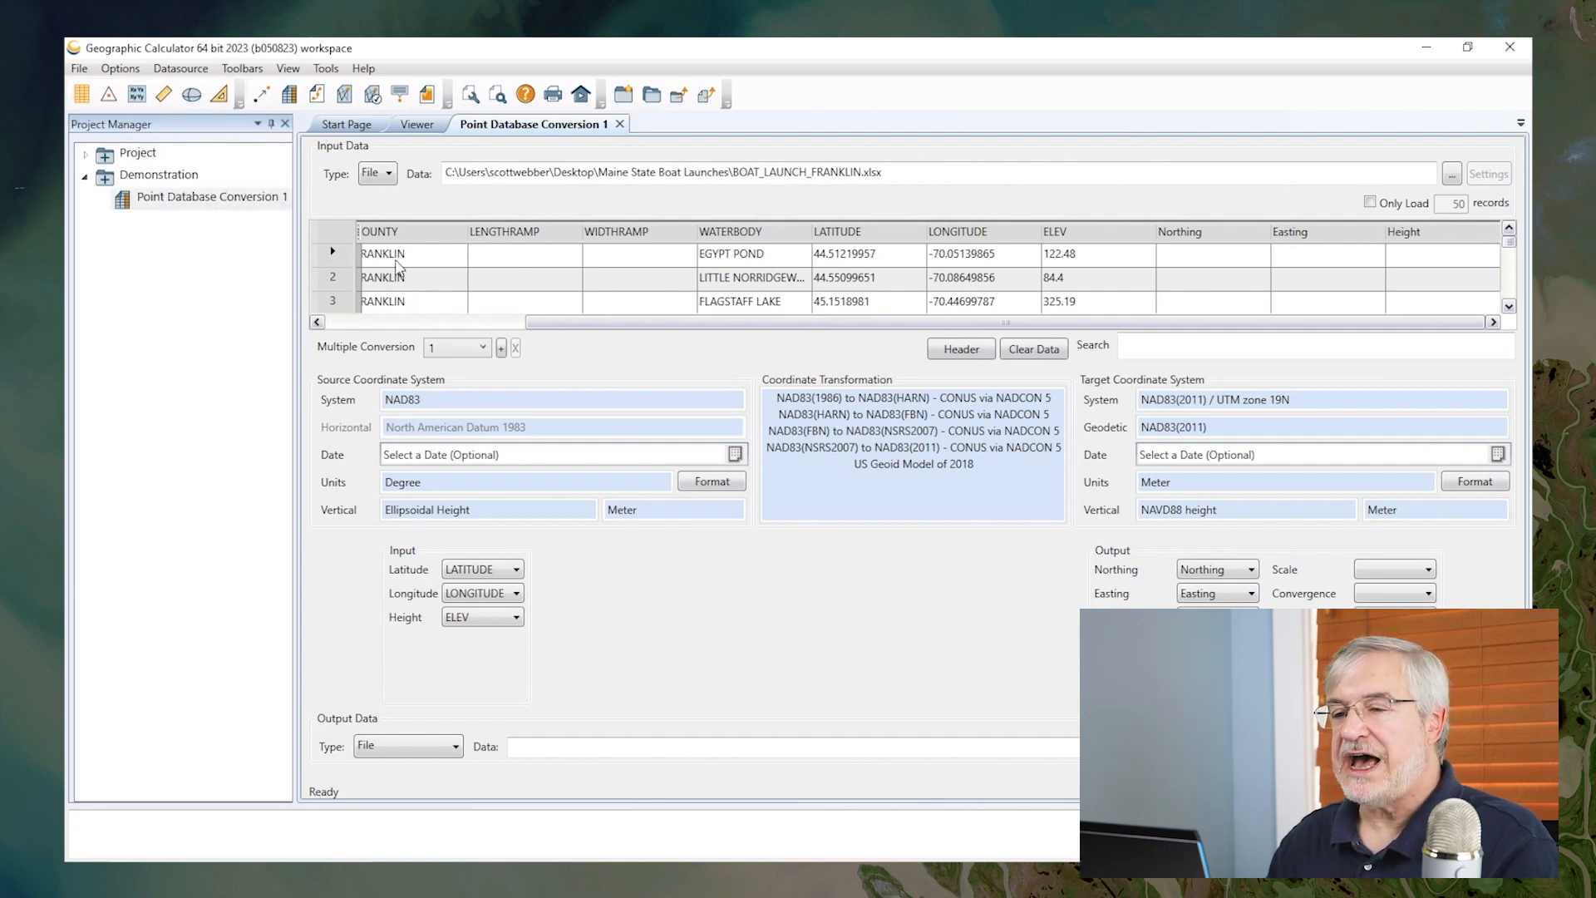
pyautogui.click(211, 197)
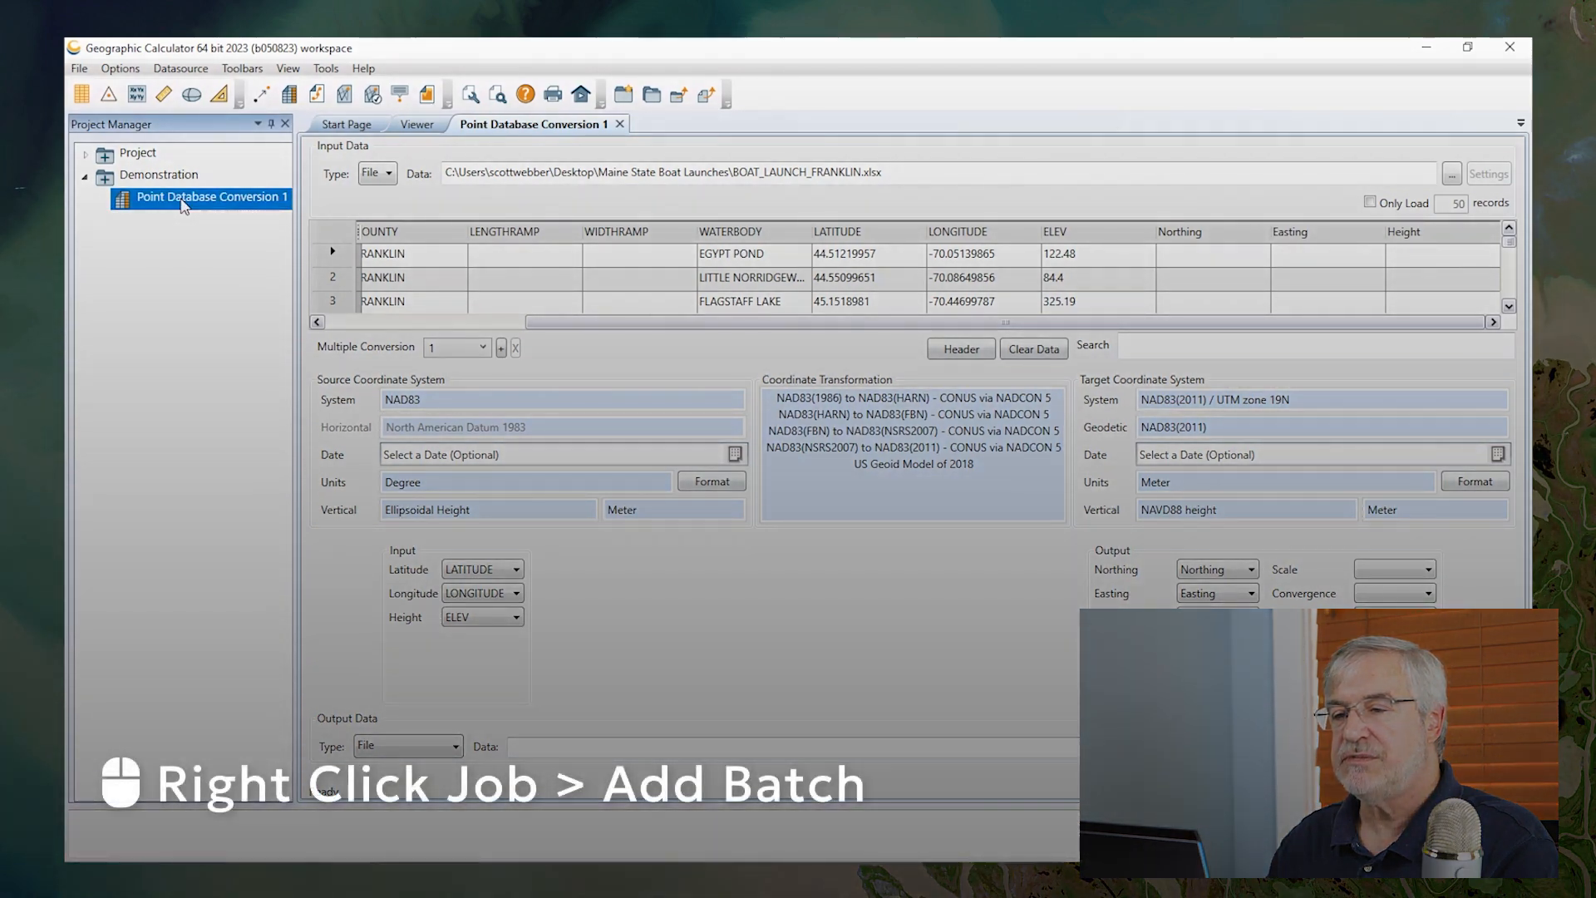
pyautogui.rightClick(201, 196)
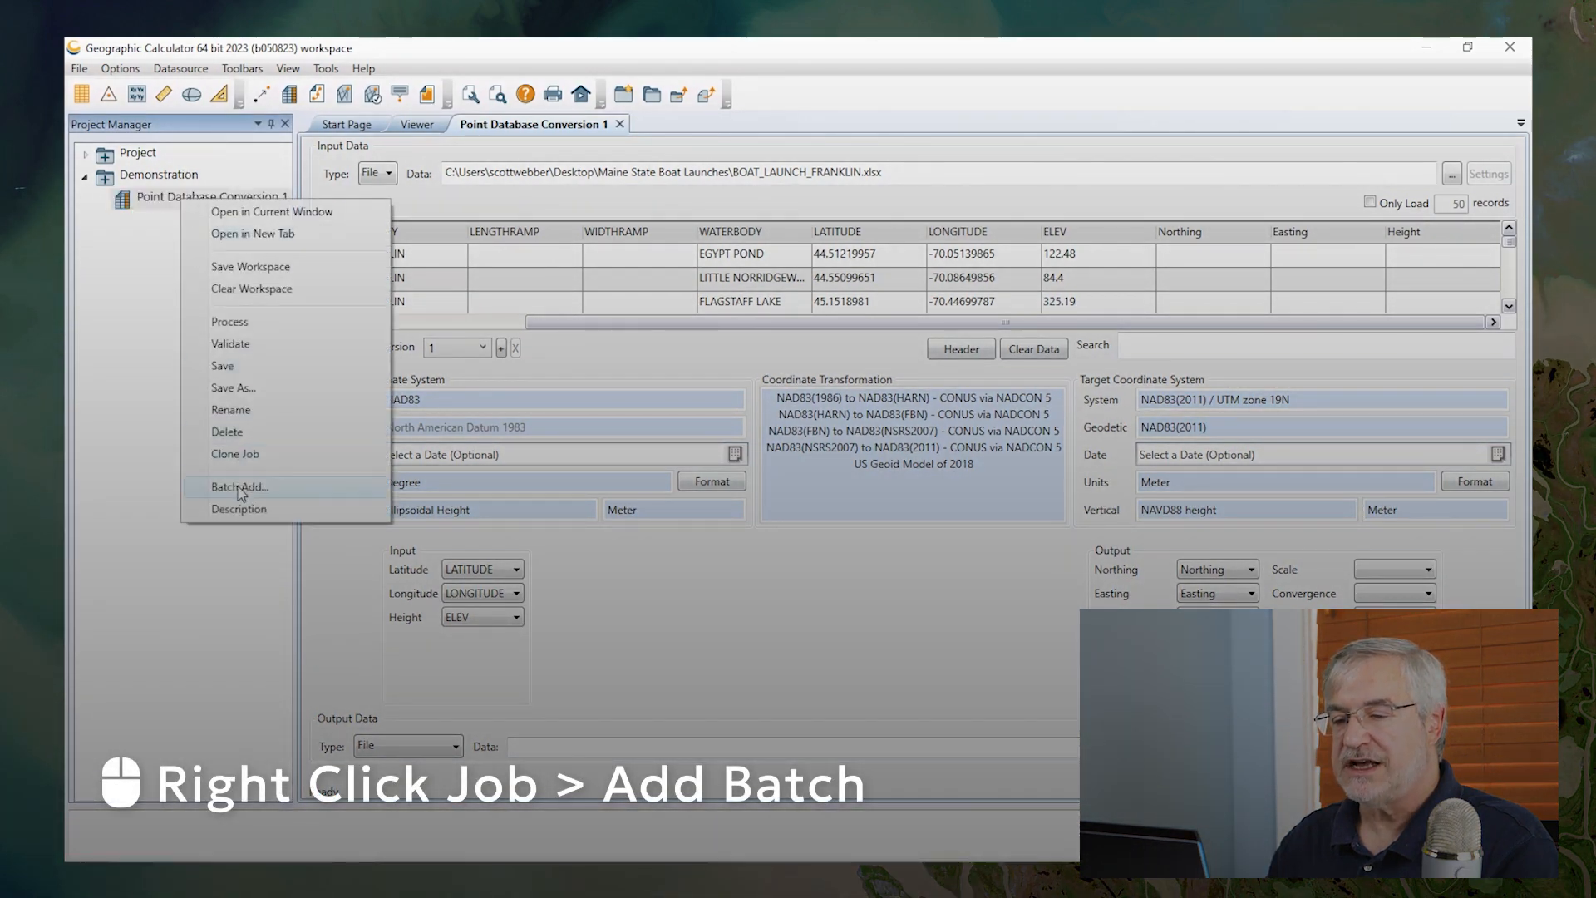
pyautogui.click(238, 487)
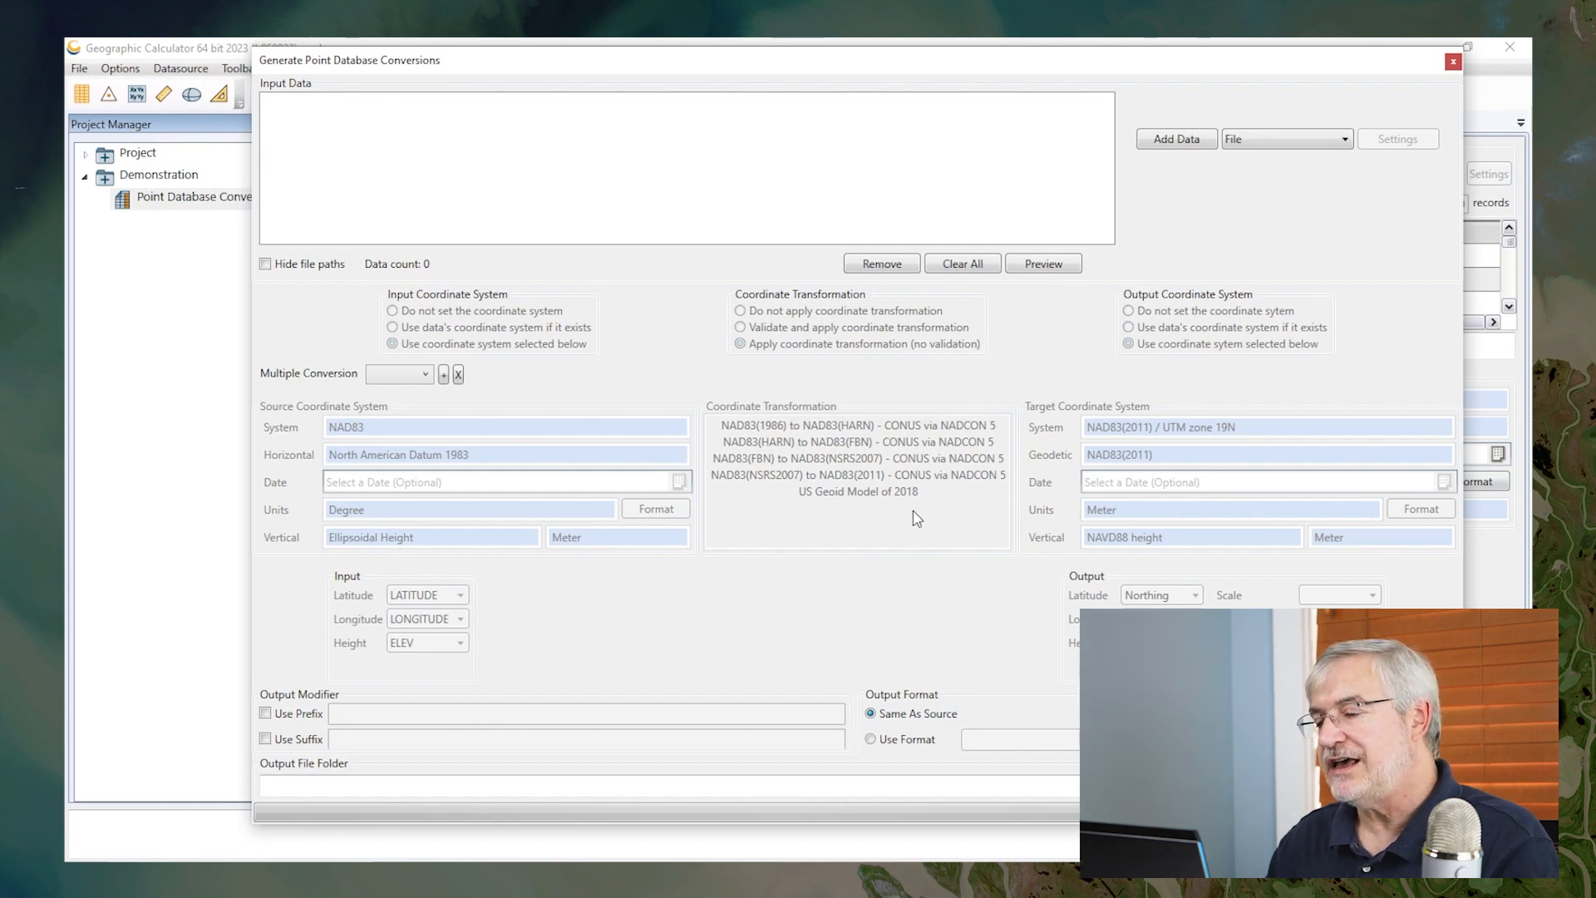
pyautogui.moveTo(854, 620)
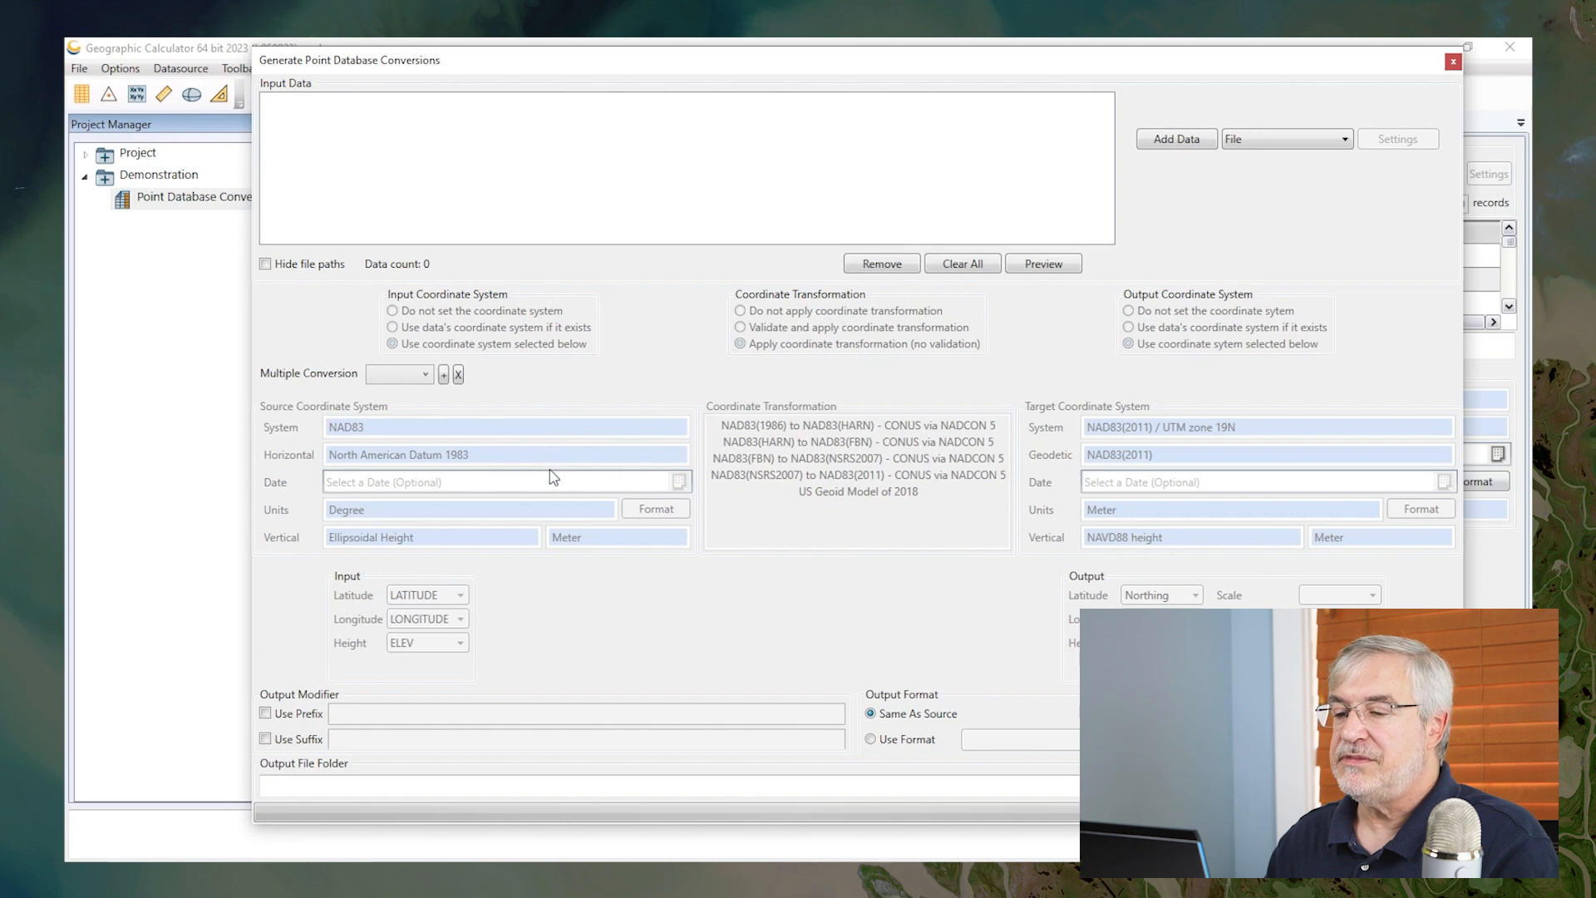
pyautogui.moveTo(643, 446)
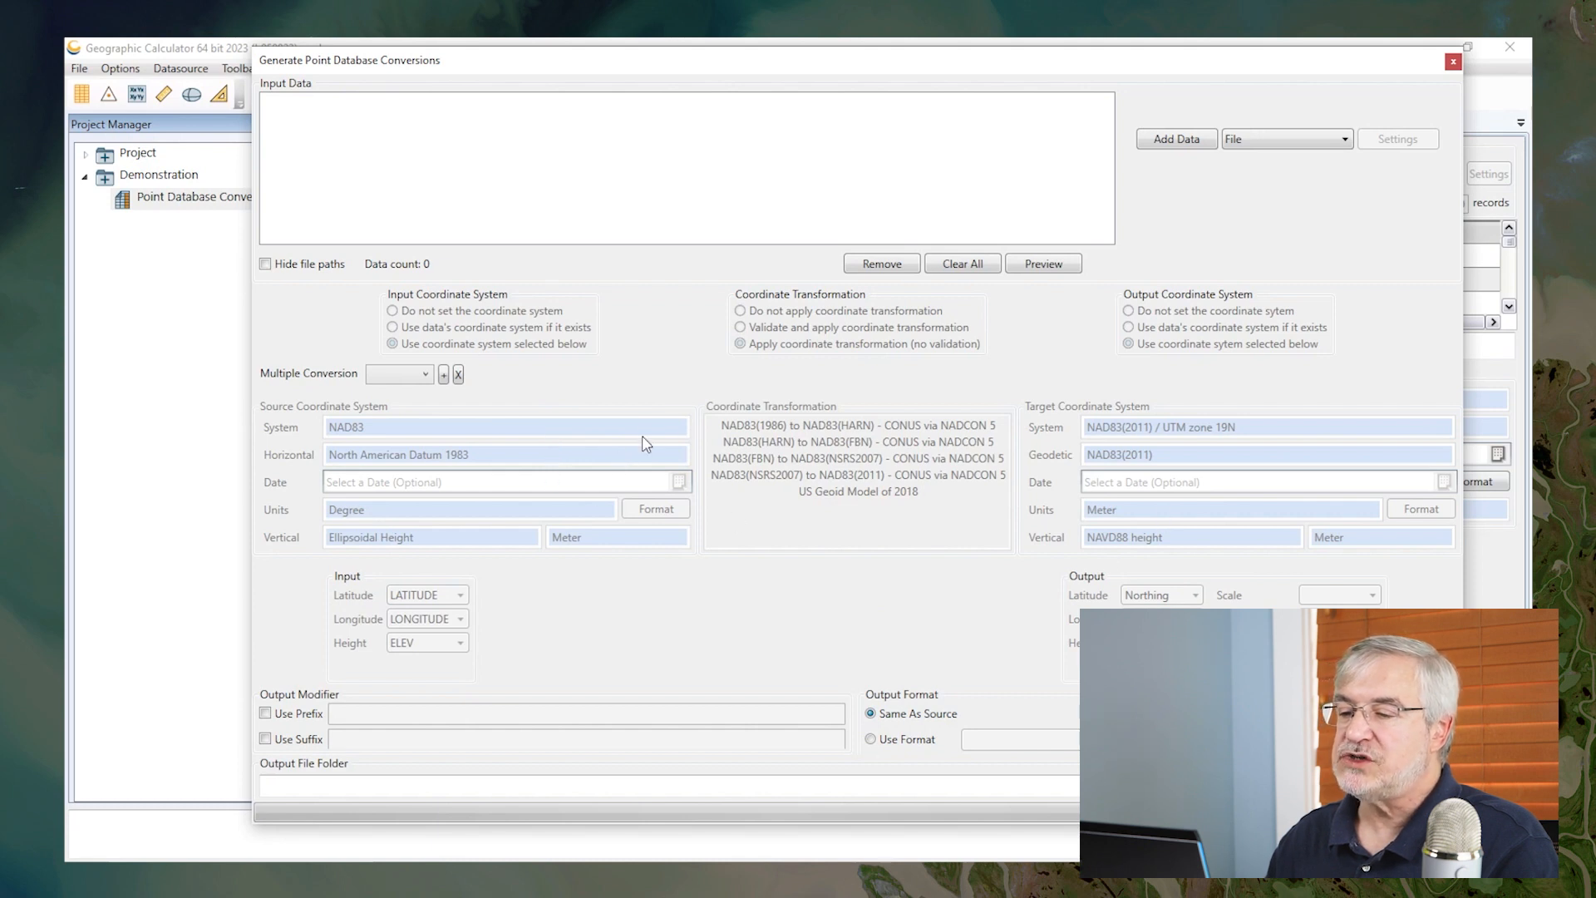
pyautogui.moveTo(660, 409)
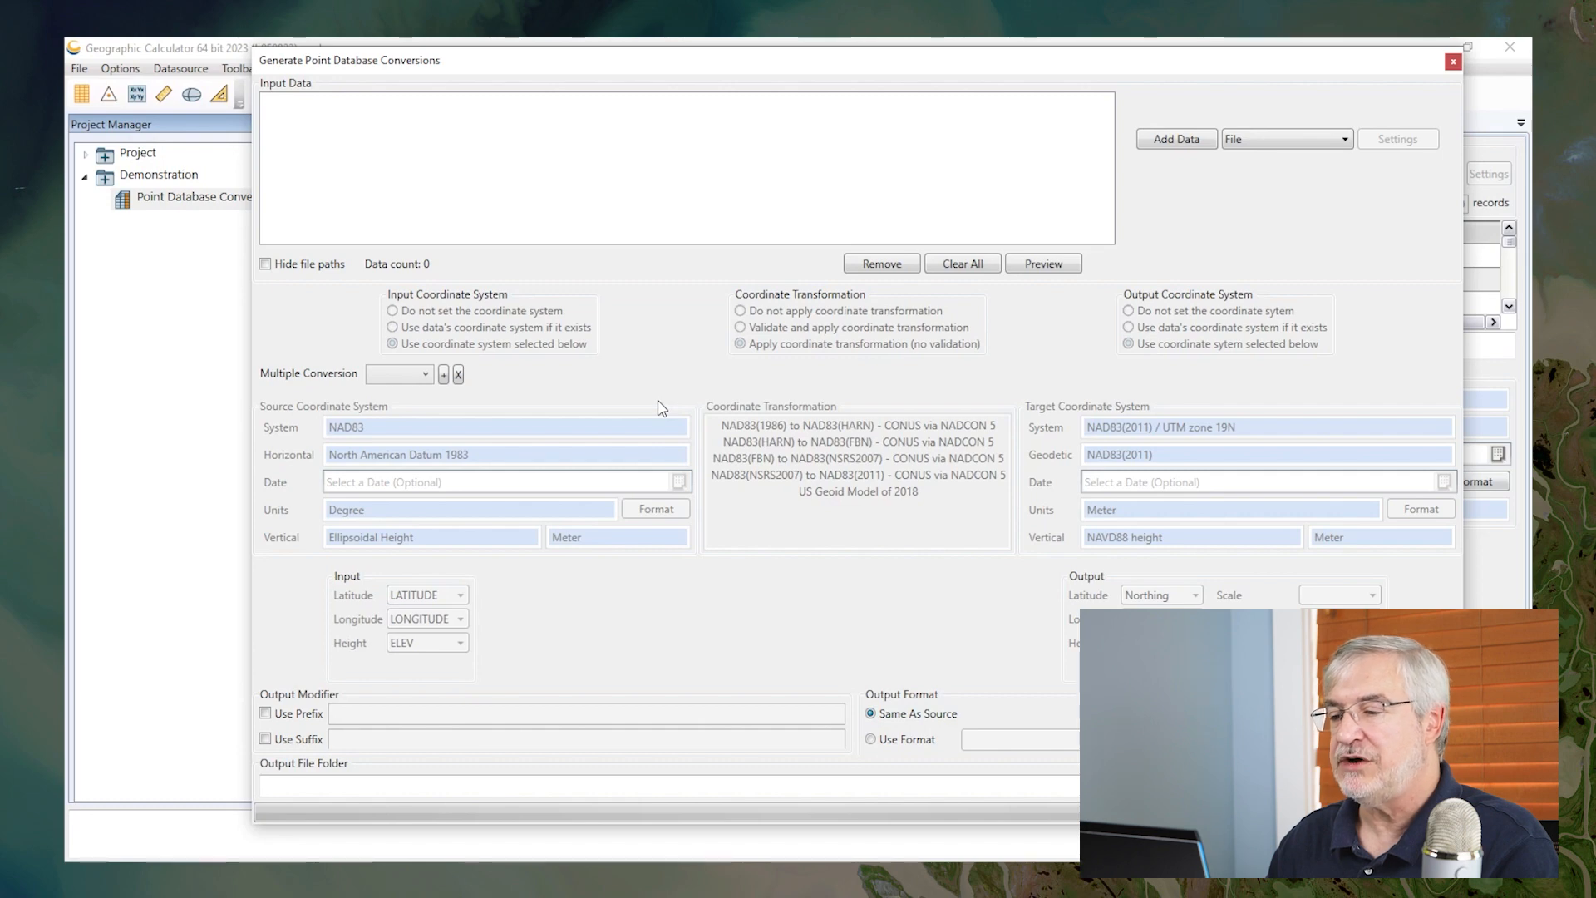
pyautogui.moveTo(1254, 327)
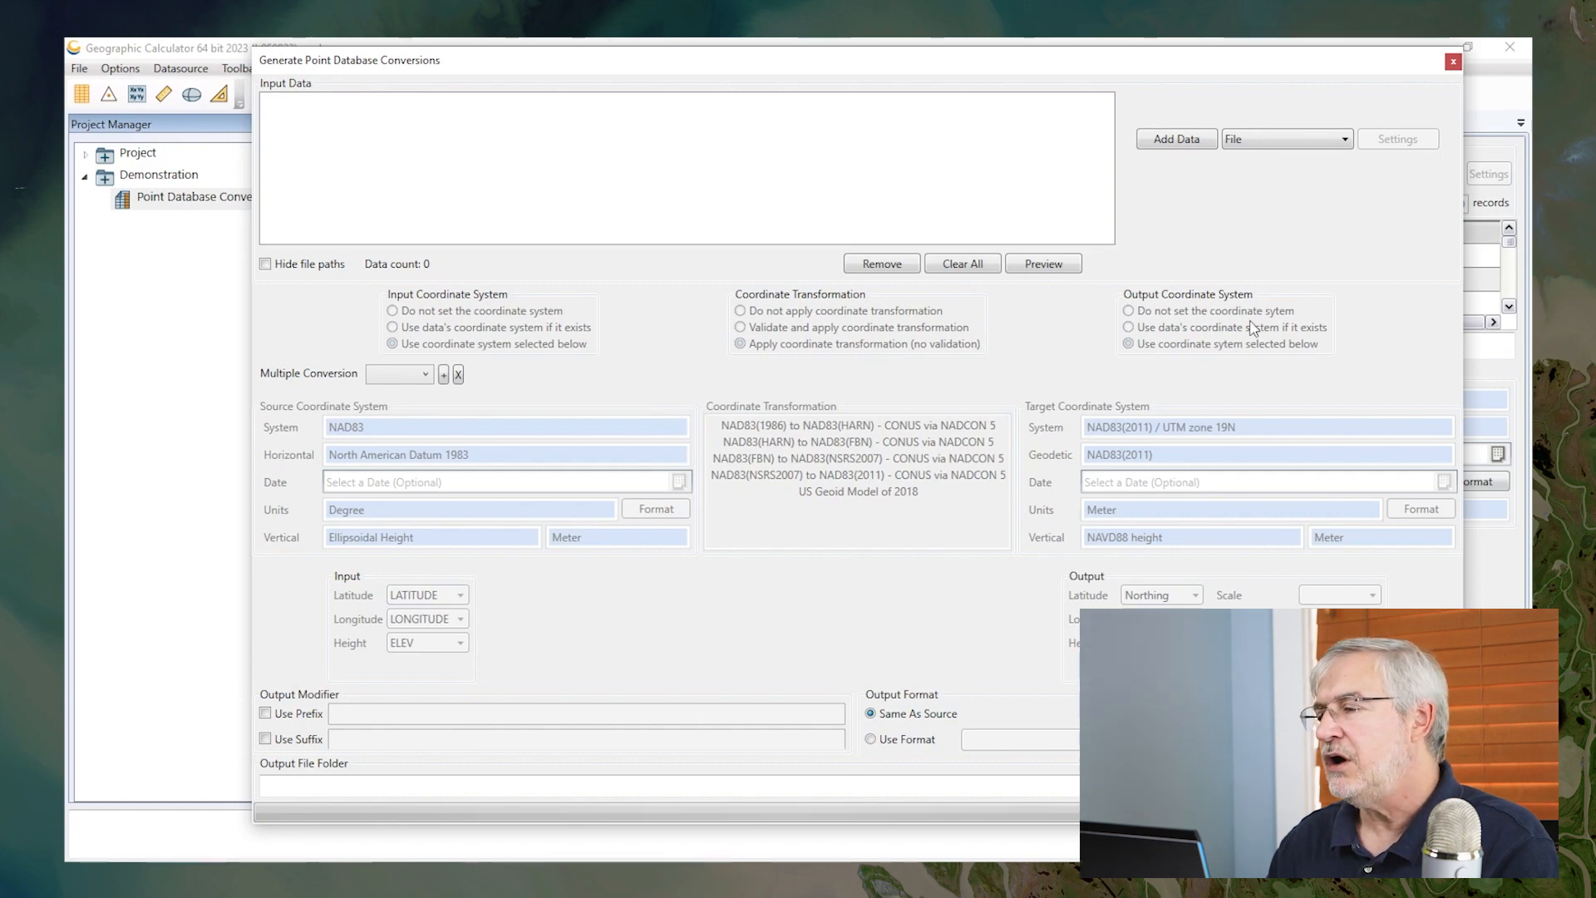
# Add the 16 BOAT_LAUNCH xlsx files as batch input with output suffix _out.
pyautogui.click(1176, 138)
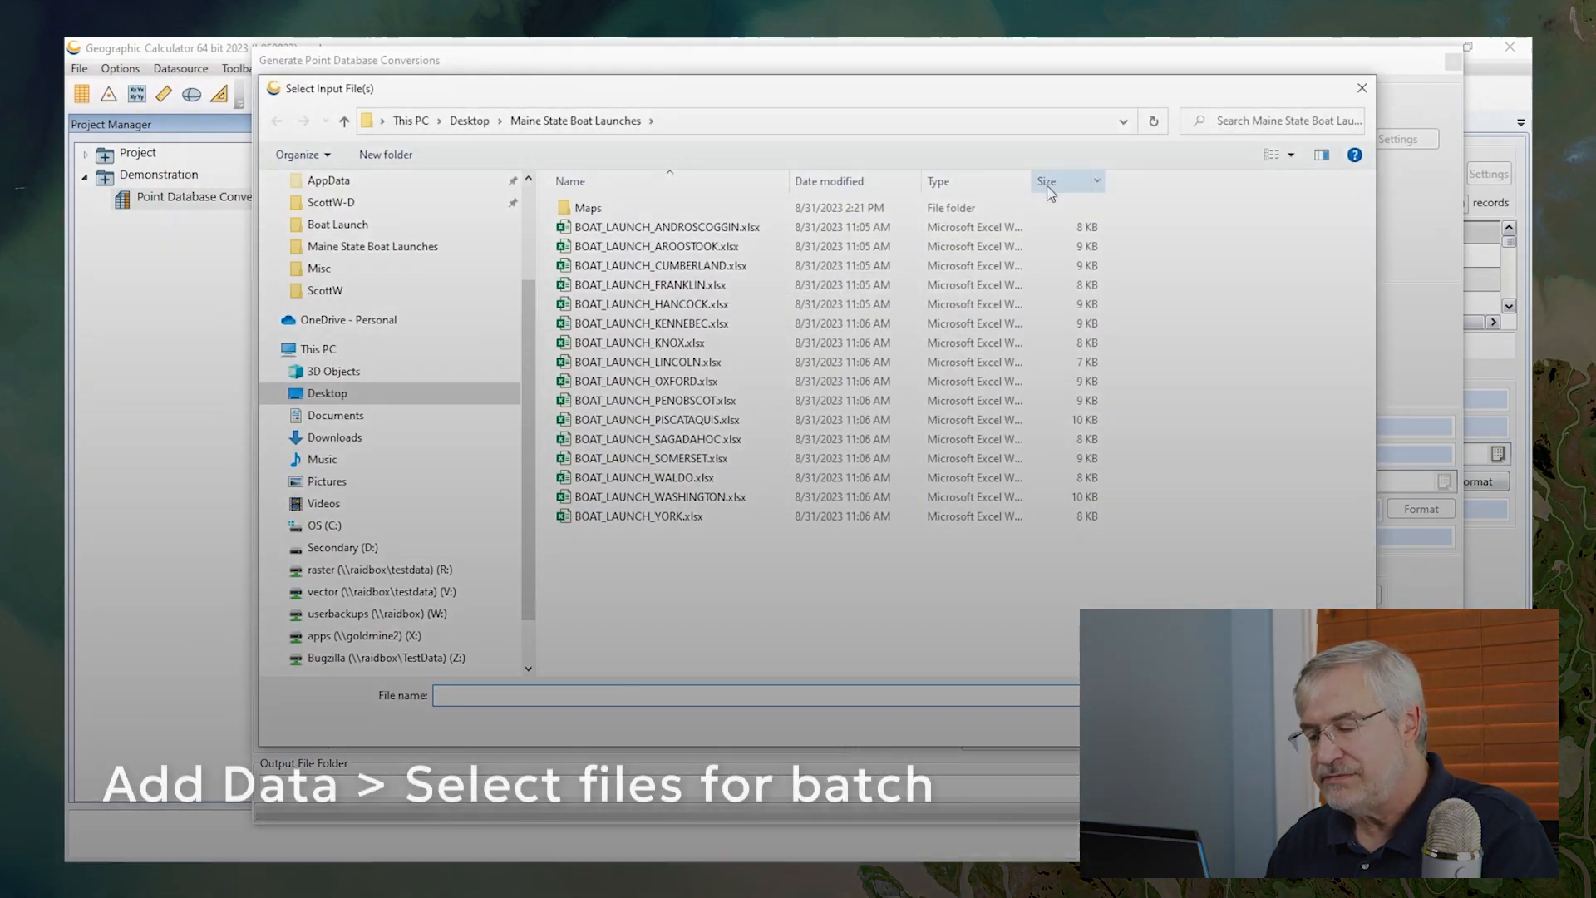
pyautogui.click(658, 227)
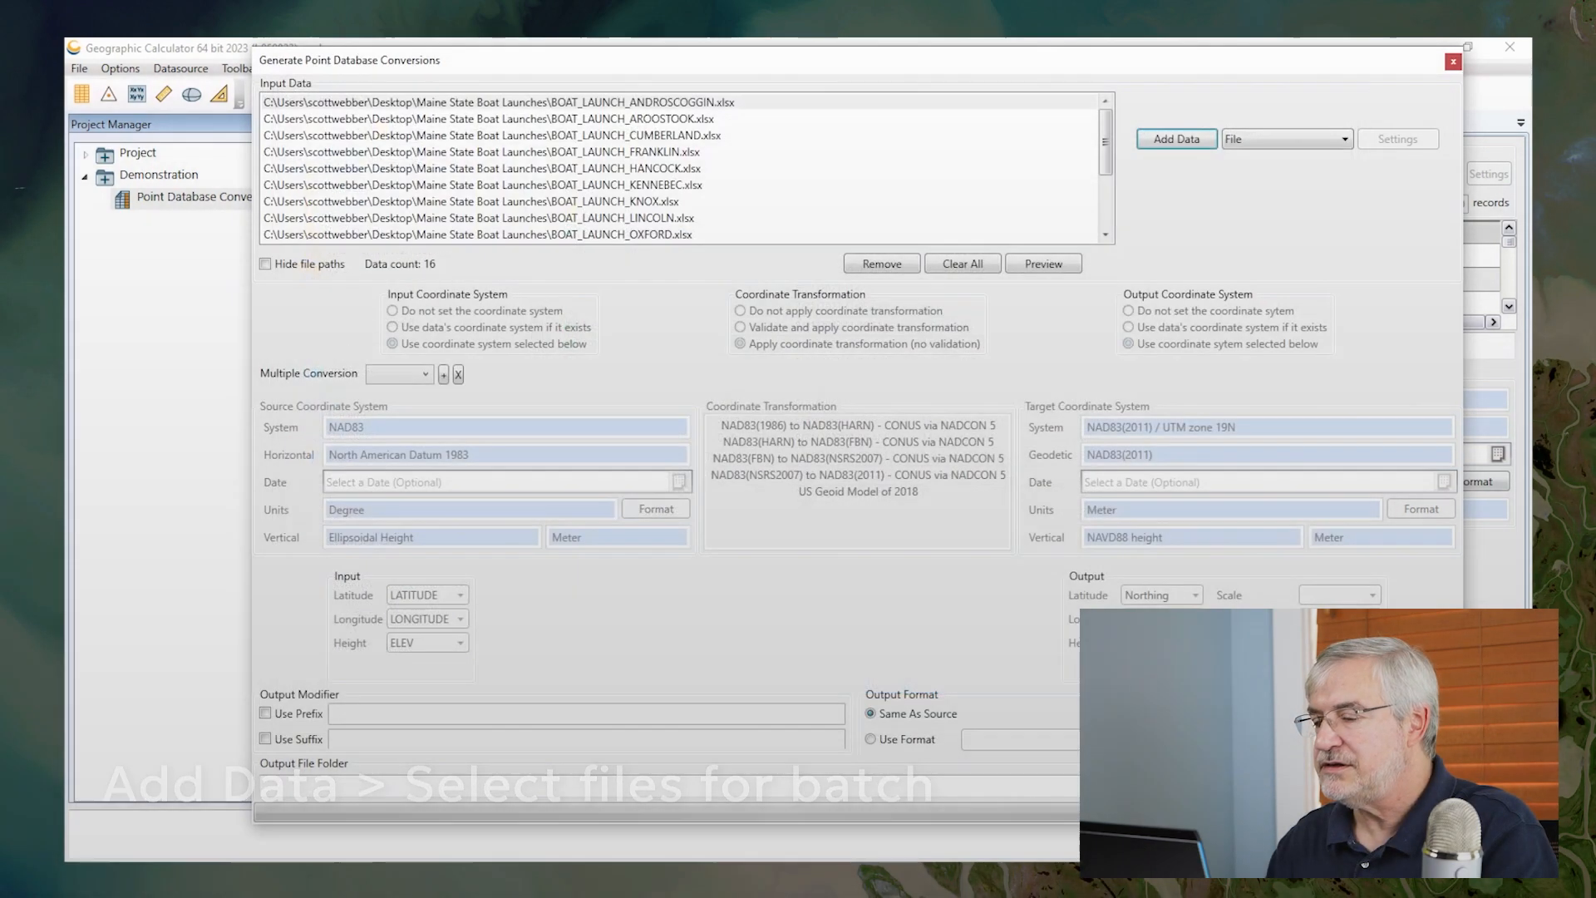
pyautogui.click(266, 738)
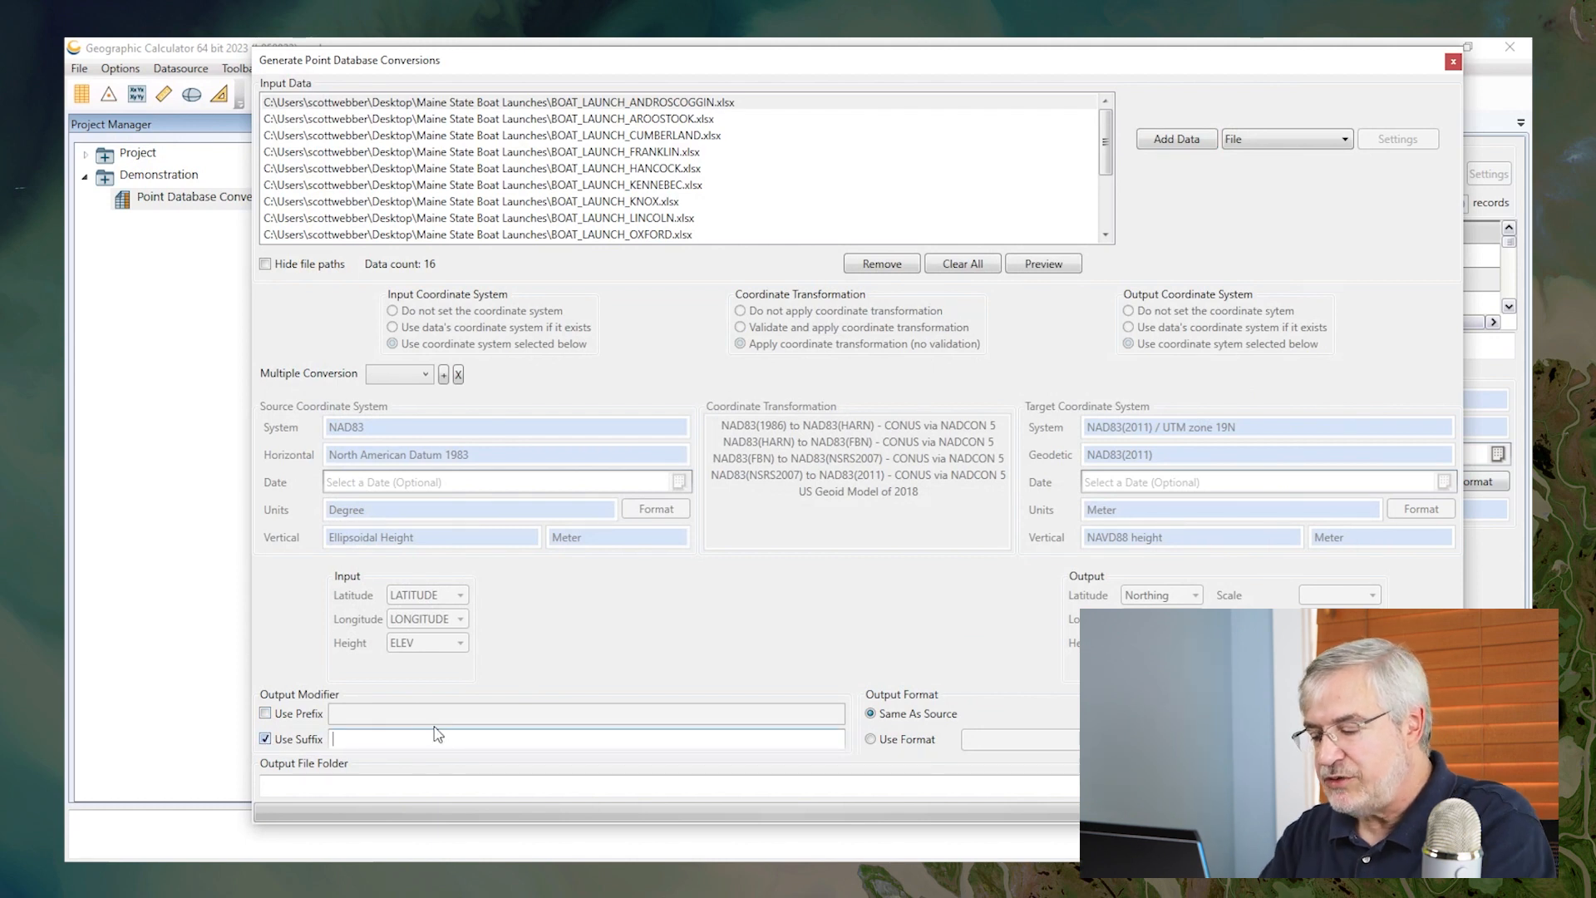
pyautogui.write('_out')
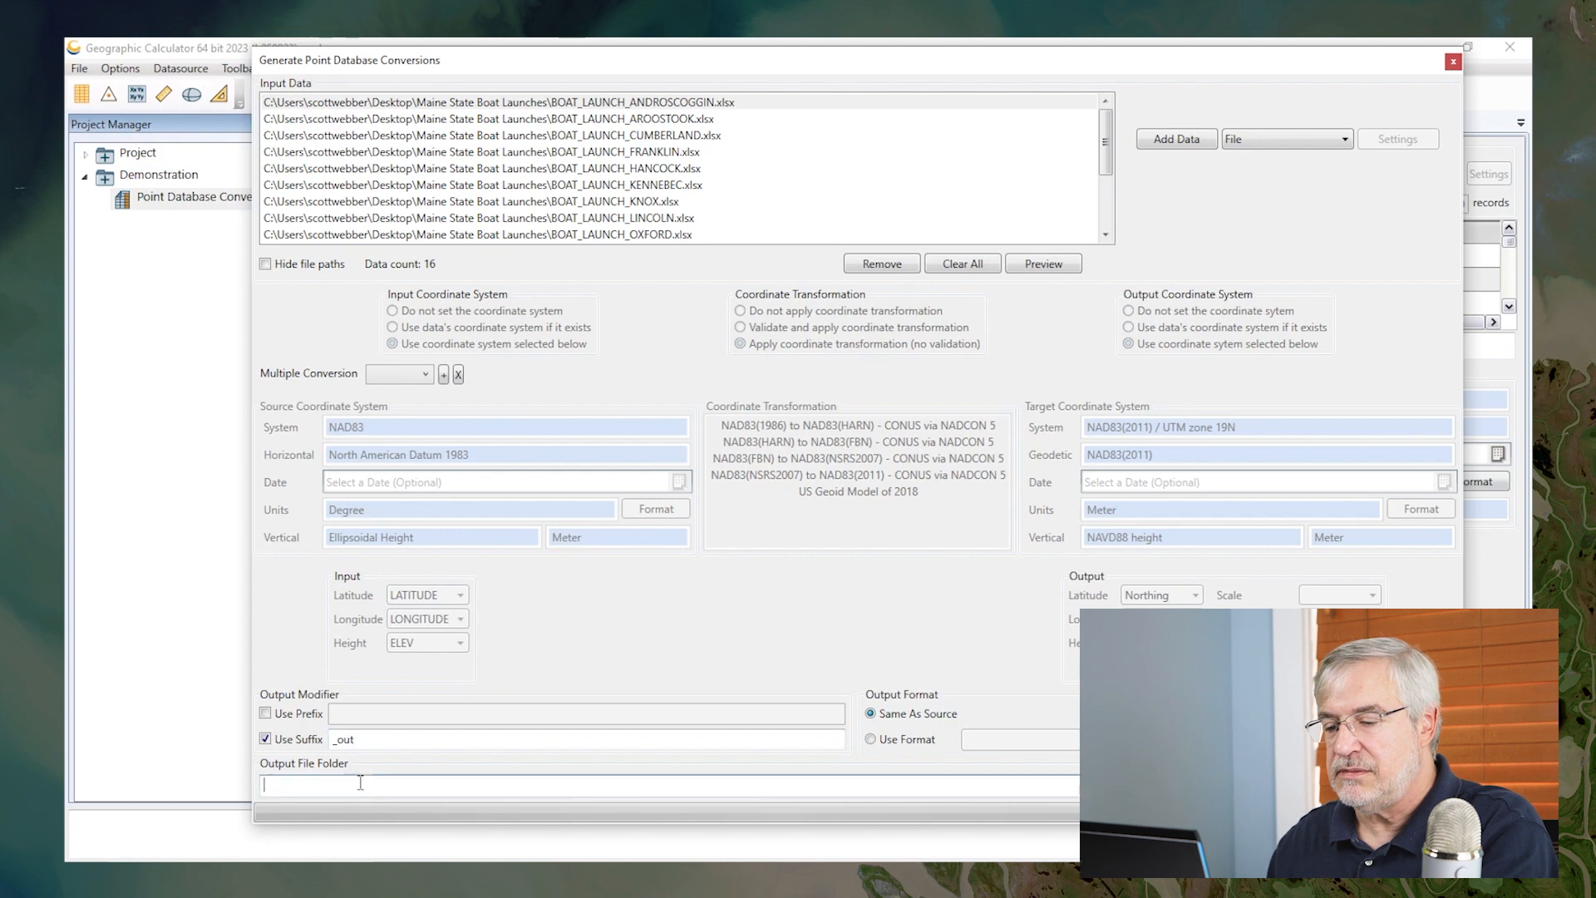
# Set the output folder to c:\temp\boat launch and create the batch.
pyautogui.write('c:\\tem')
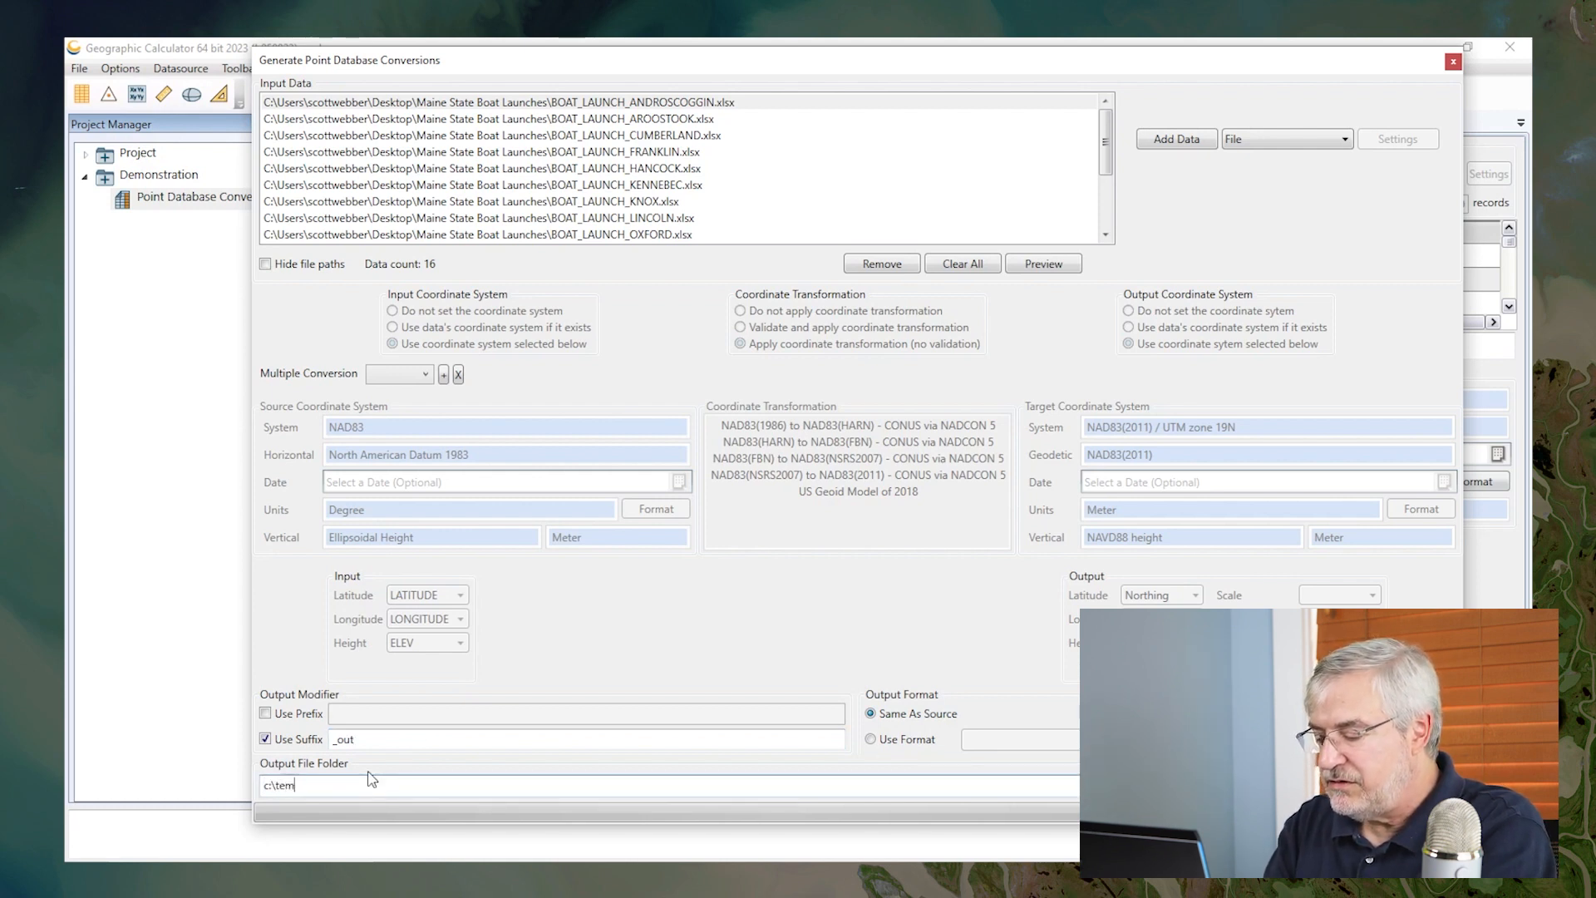
pyautogui.write('p\\')
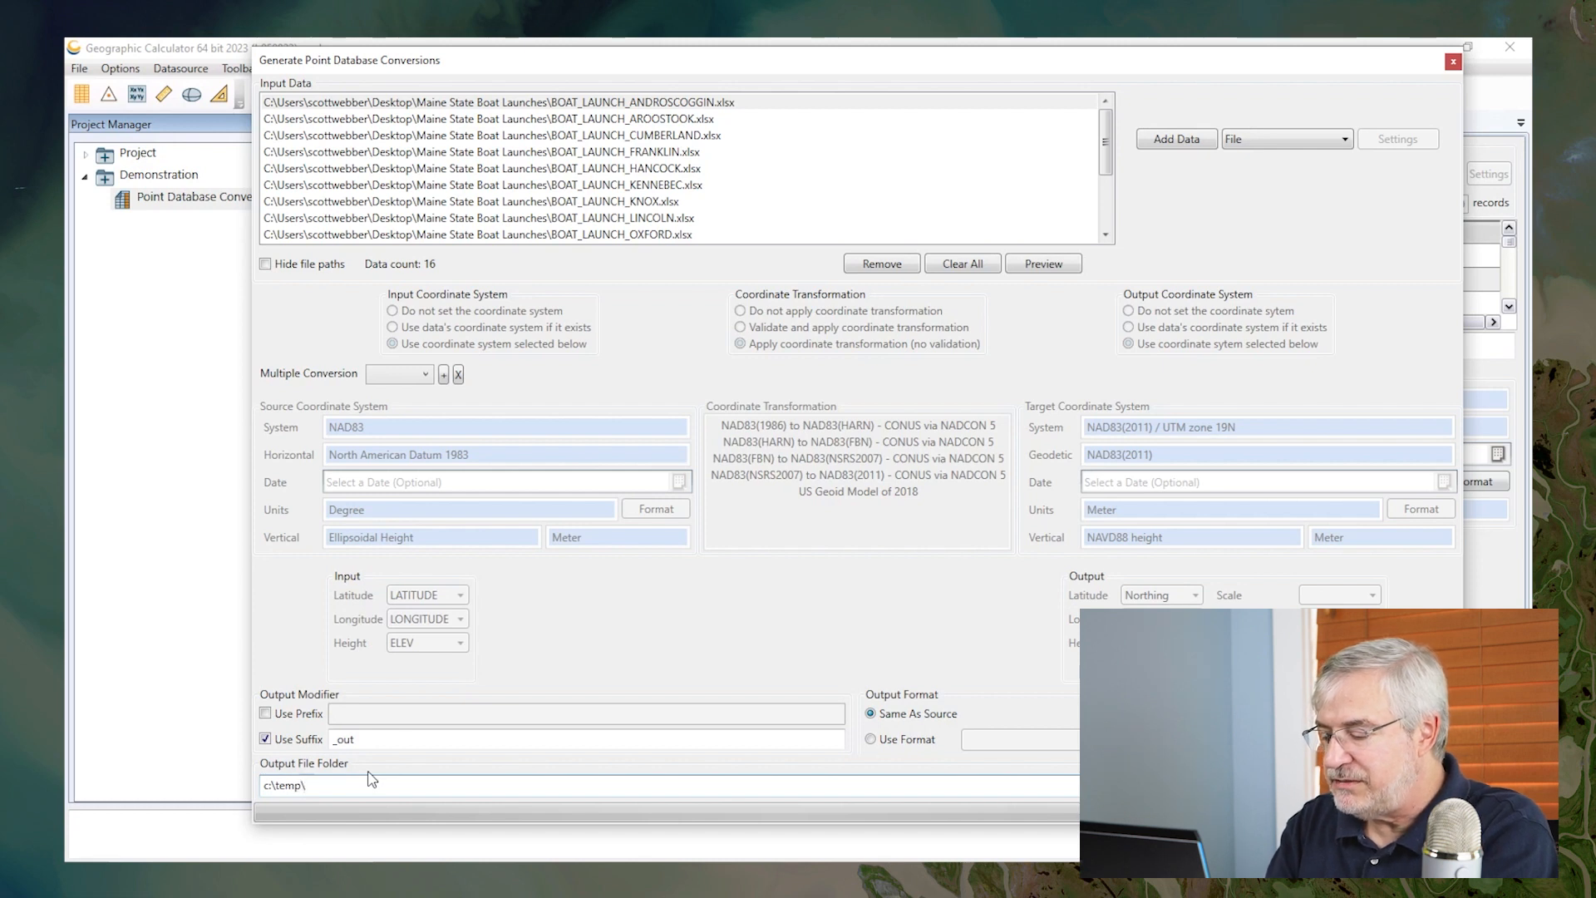
pyautogui.write('boat la')
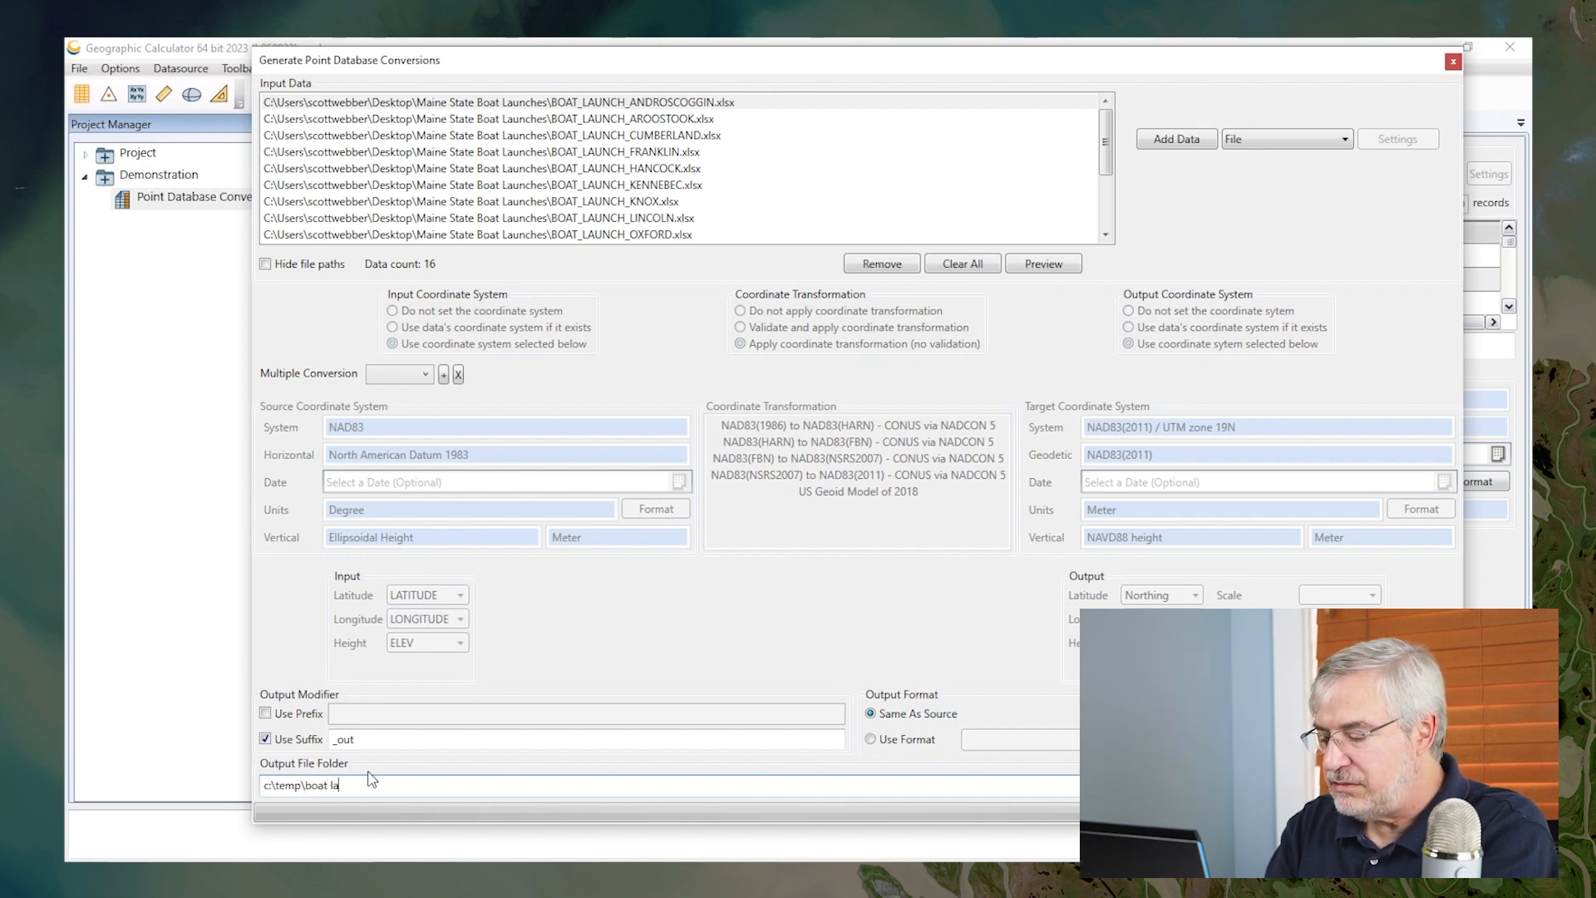
pyautogui.write('unch')
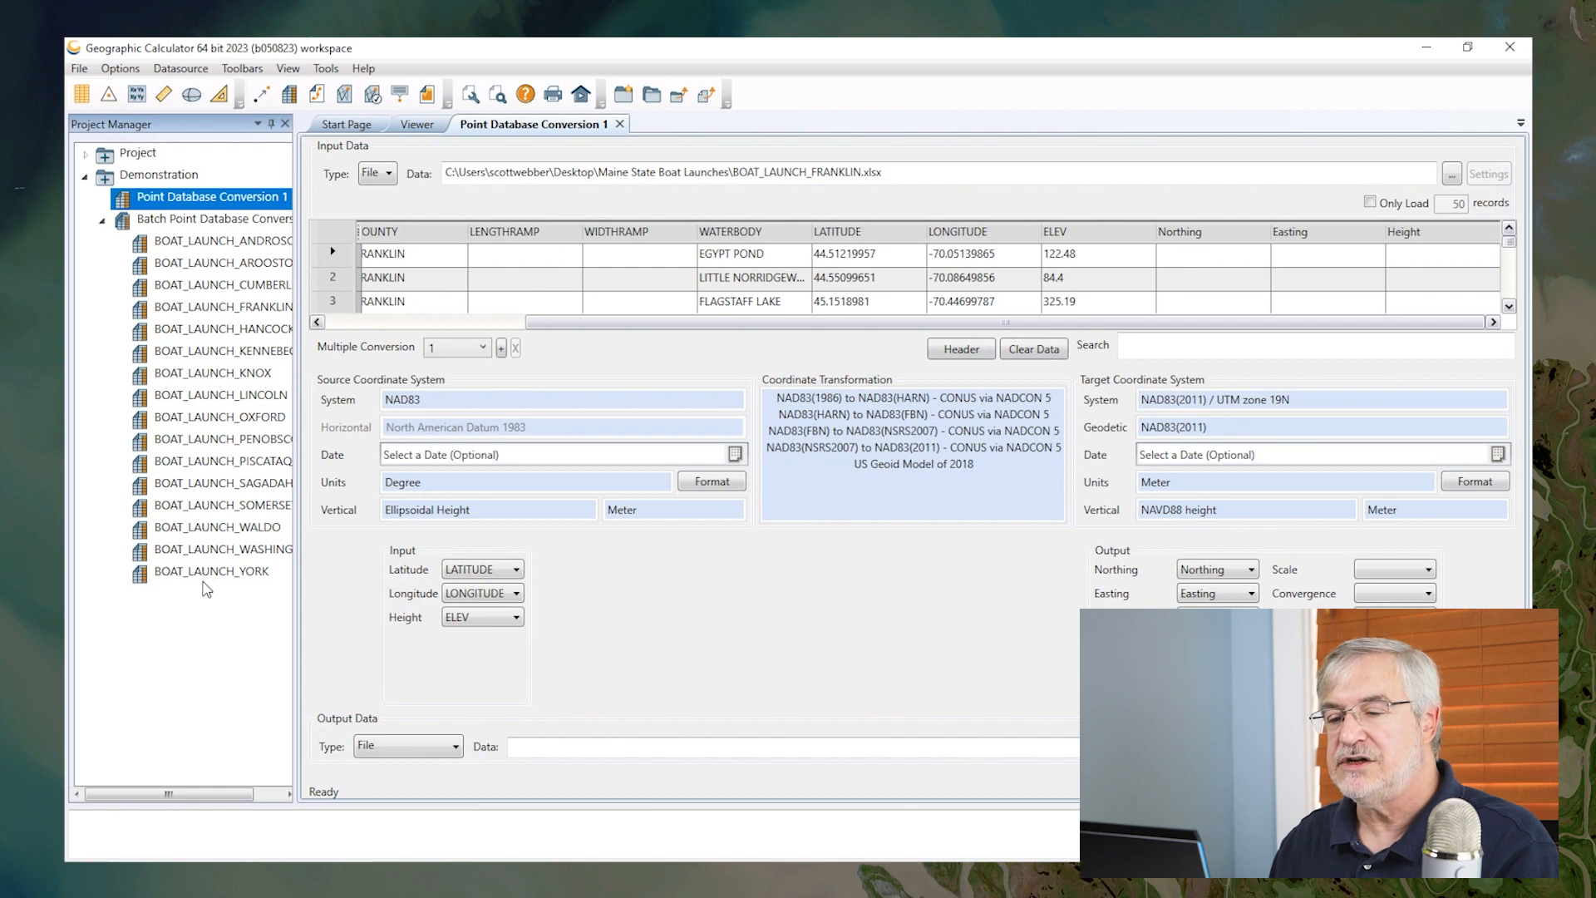
# Process the Batch Point Database Conversion so all sixteen files convert.
pyautogui.click(209, 217)
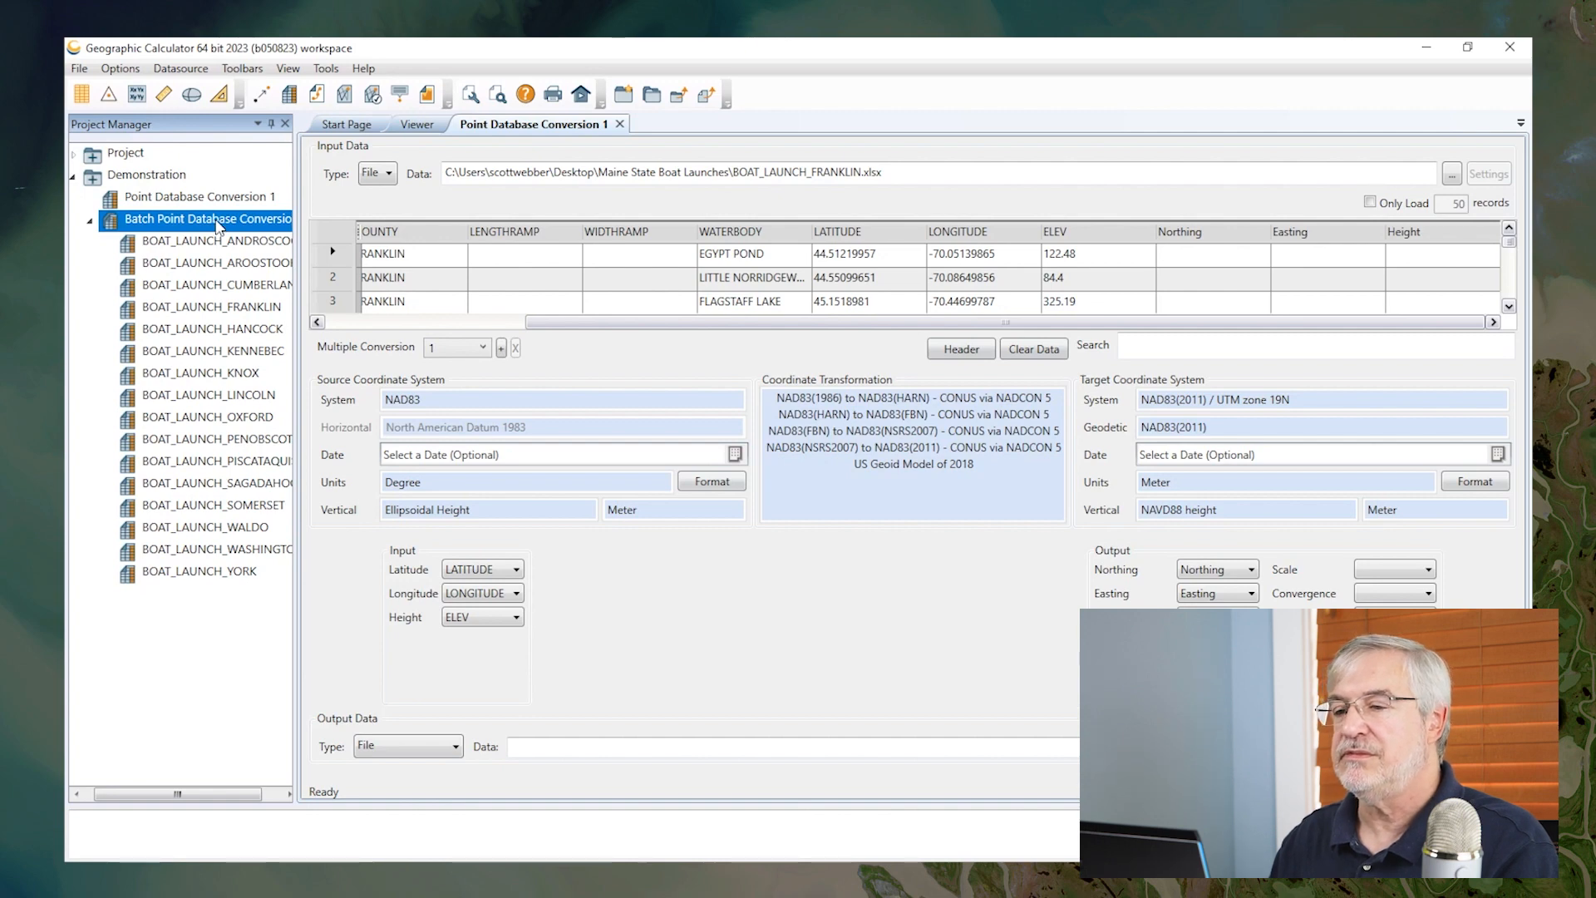
pyautogui.rightClick(206, 218)
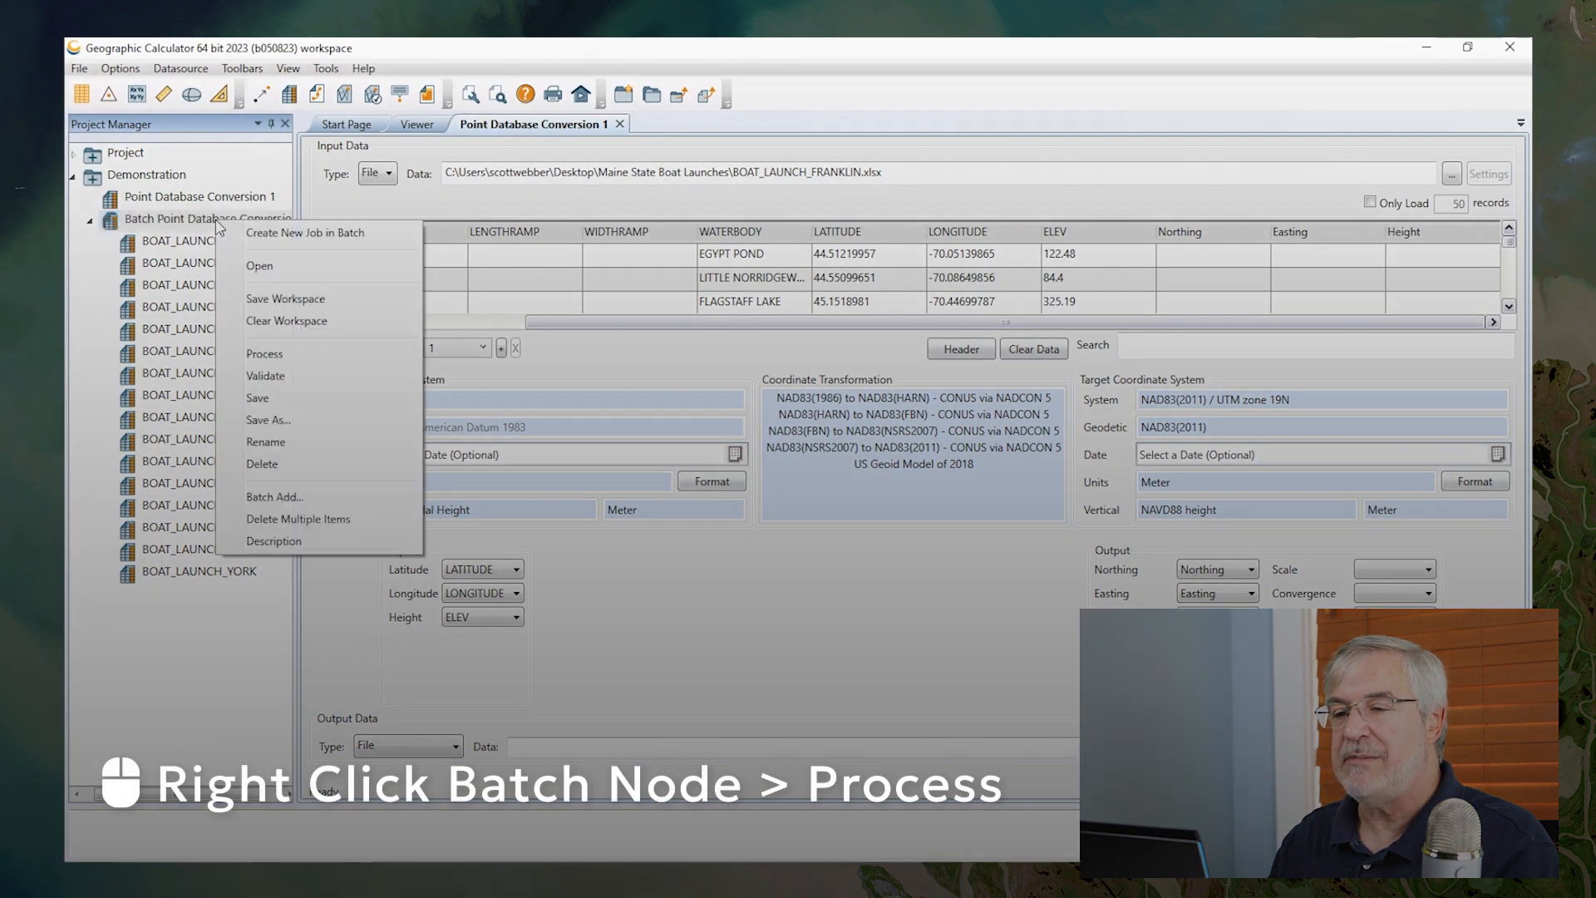
pyautogui.moveTo(254, 349)
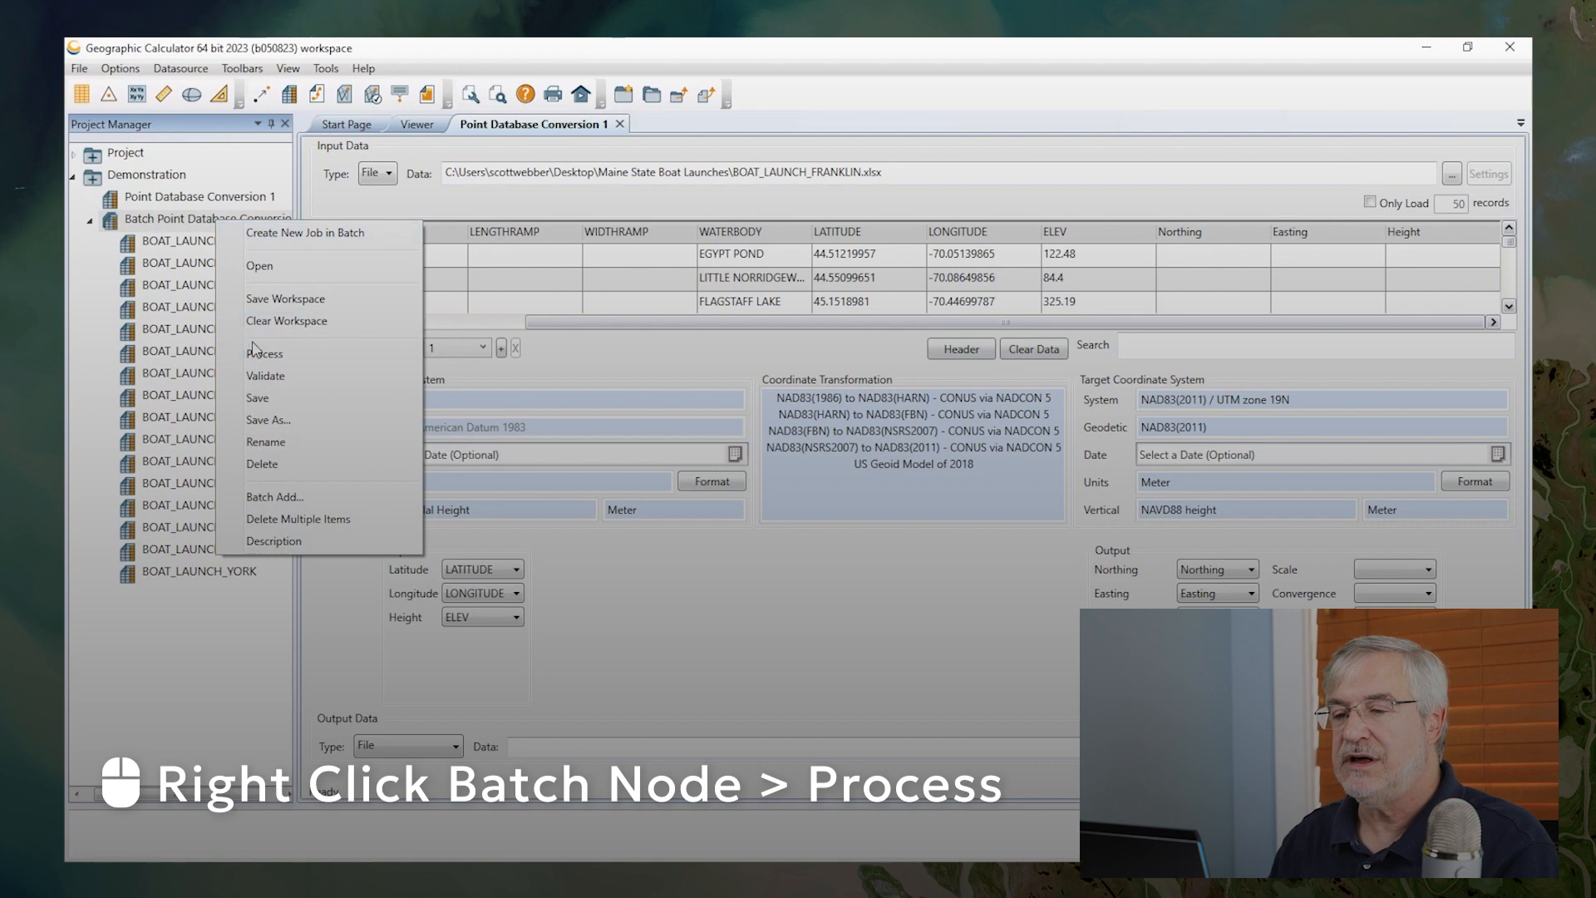
pyautogui.moveTo(264, 353)
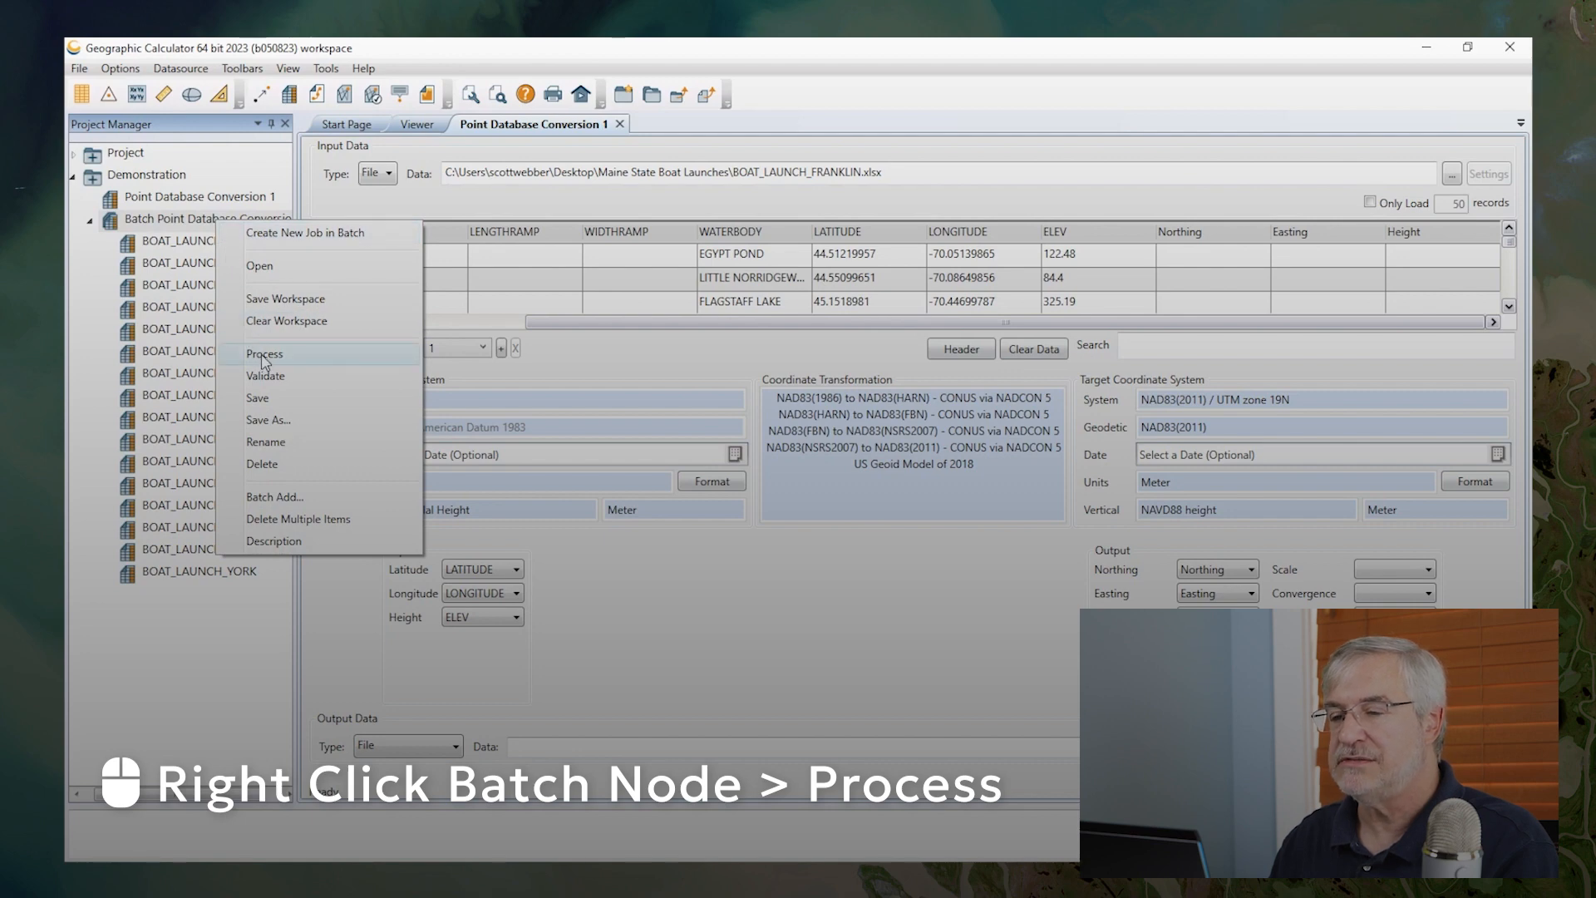
pyautogui.click(265, 353)
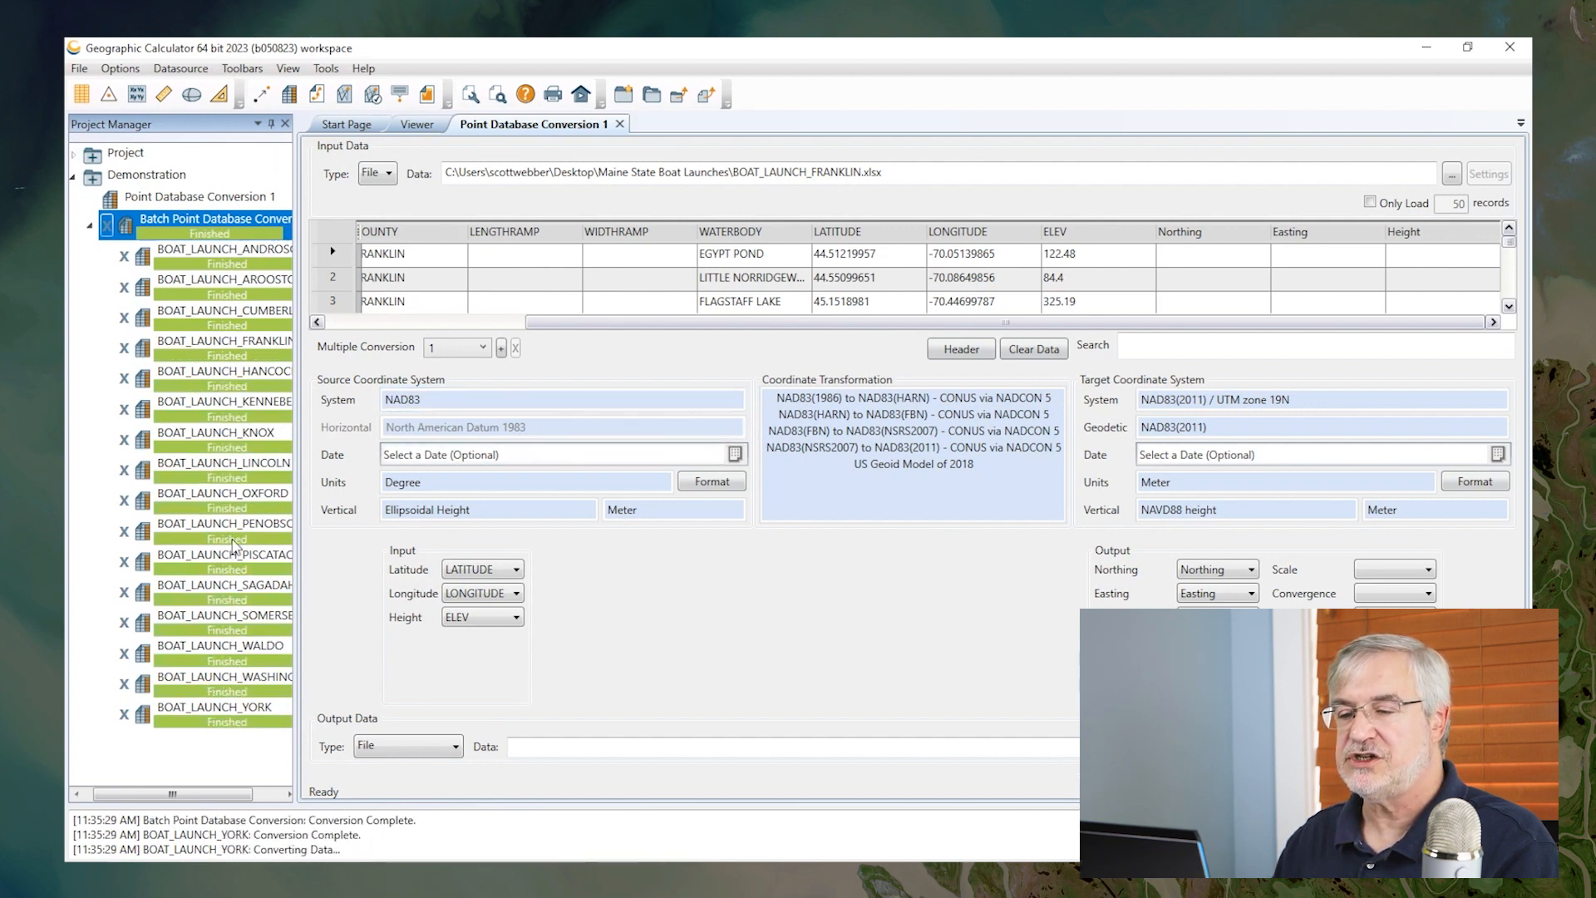
pyautogui.moveTo(413, 303)
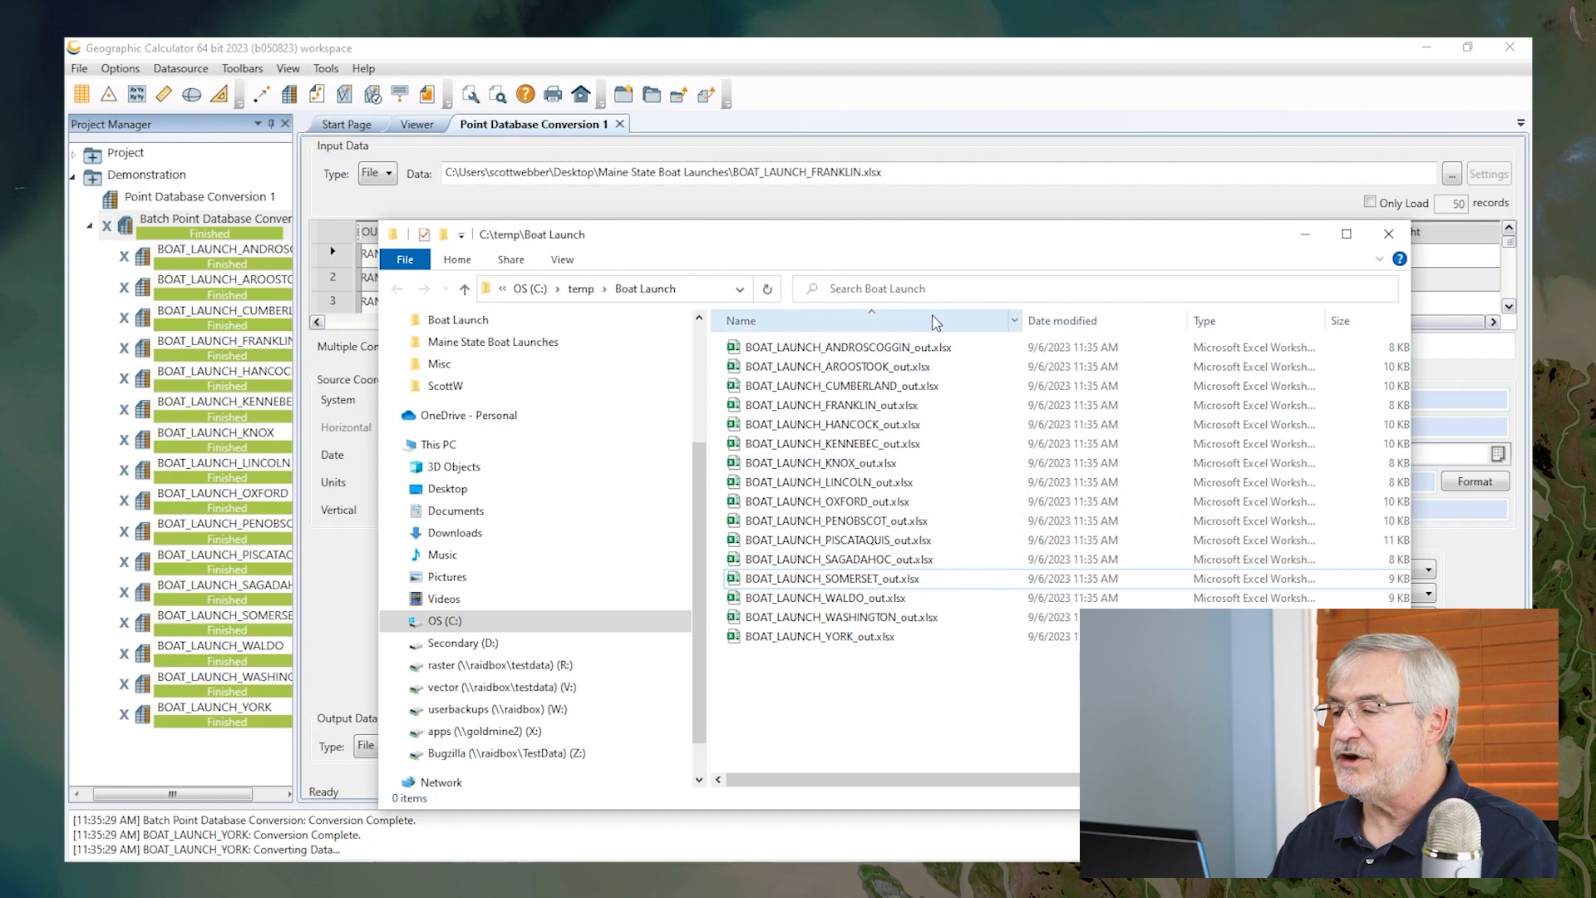
pyautogui.moveTo(927, 664)
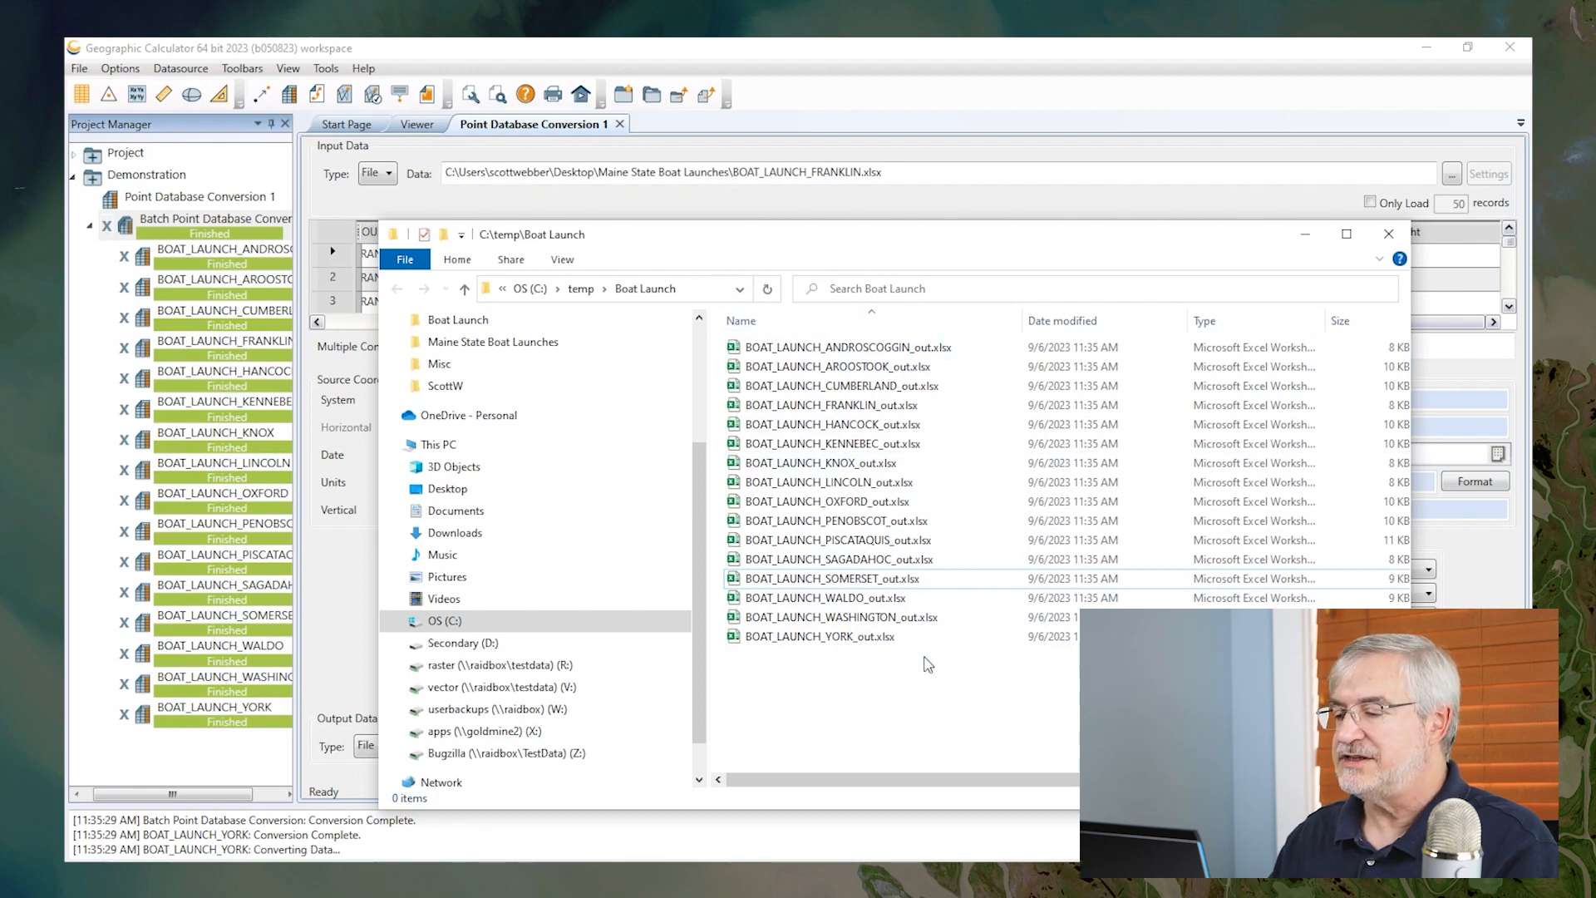
# Open BOAT_LAUNCH_SOMERSET_out.xlsx from C:\temp\Boat Launch.
pyautogui.click(832, 579)
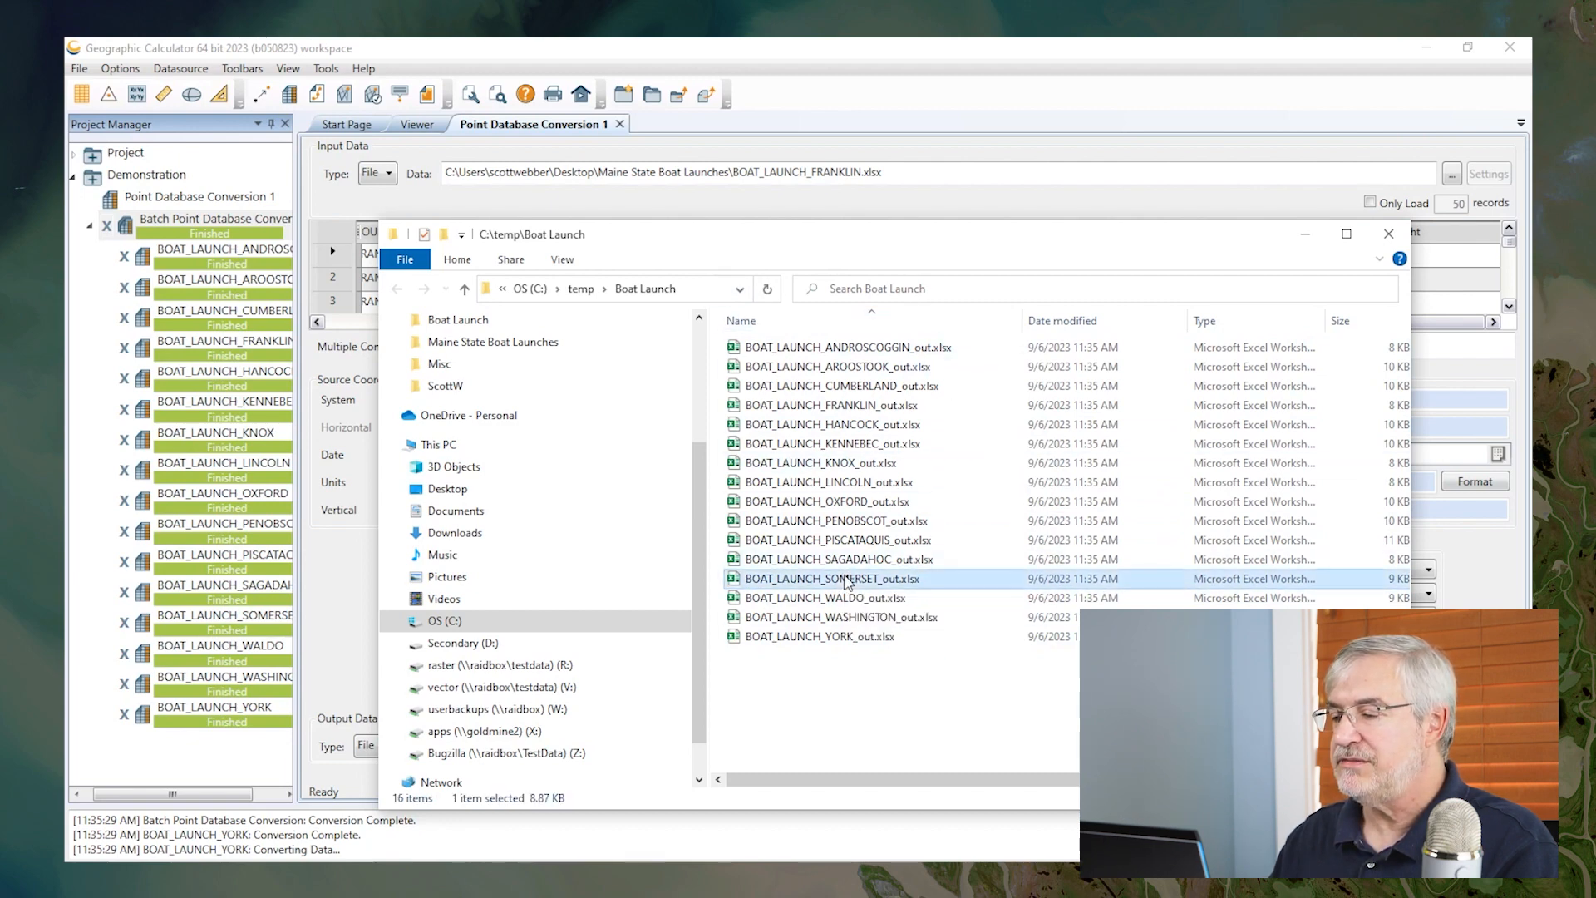
pyautogui.doubleClick(832, 578)
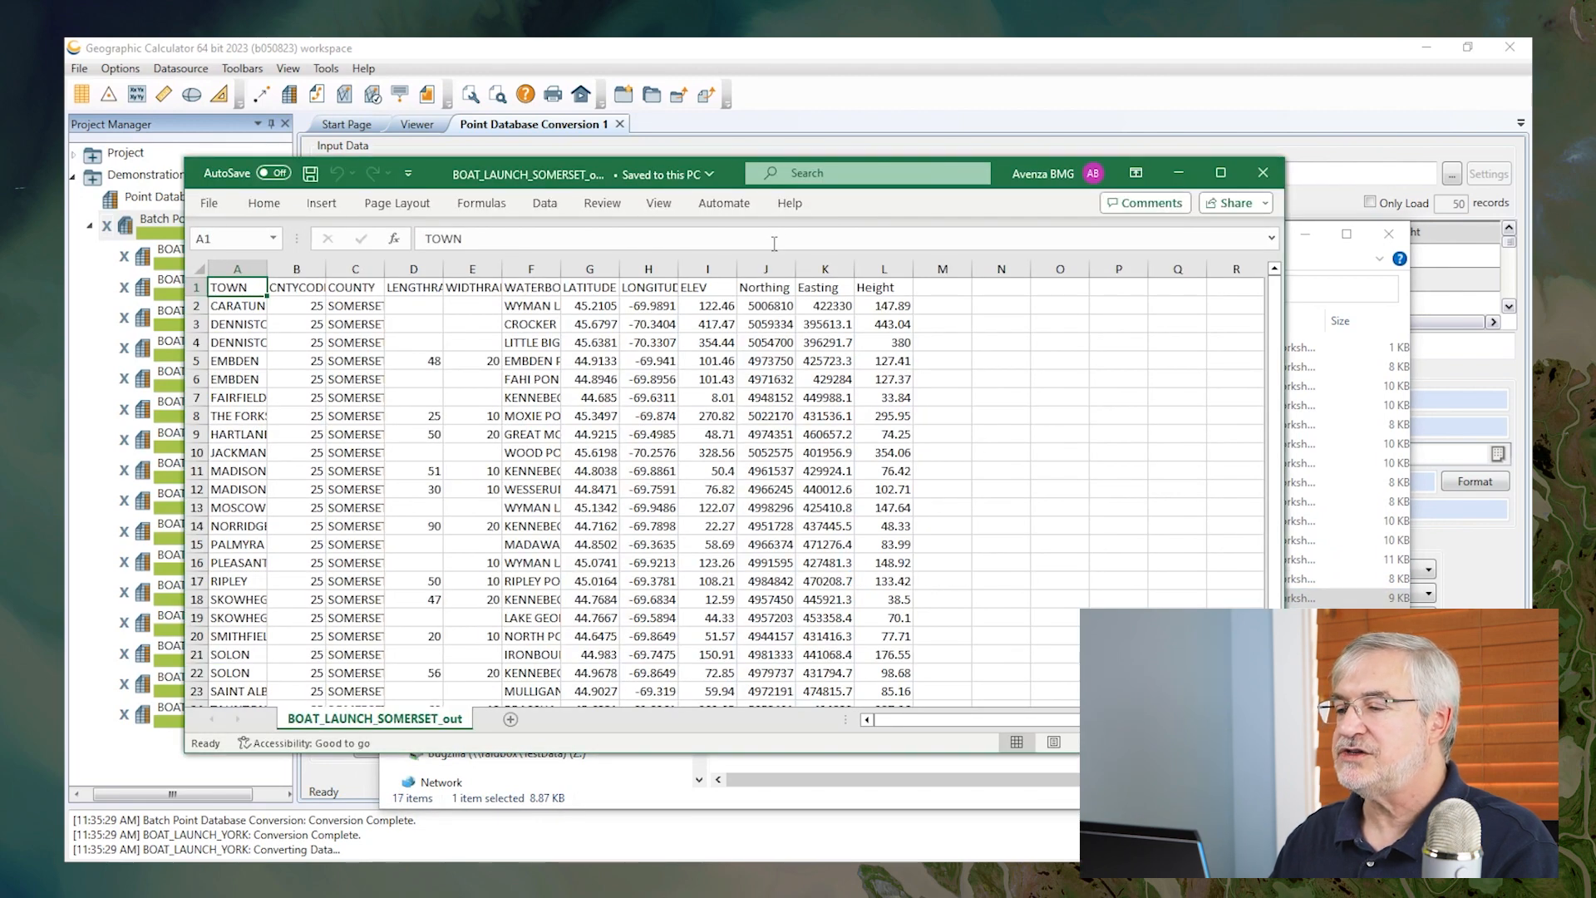
pyautogui.moveTo(820, 336)
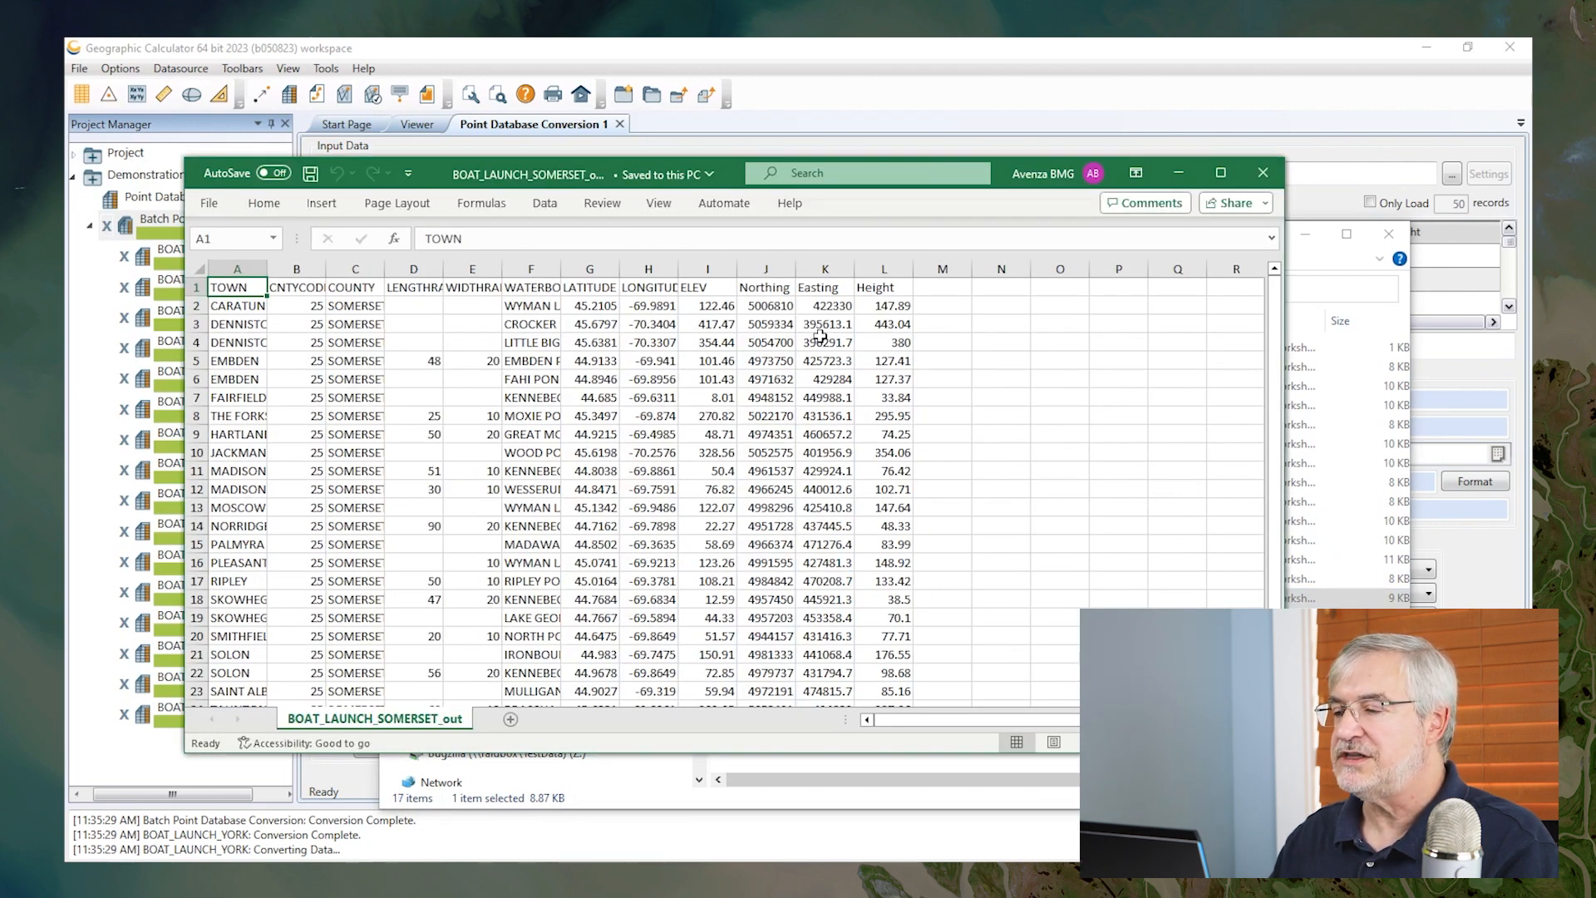